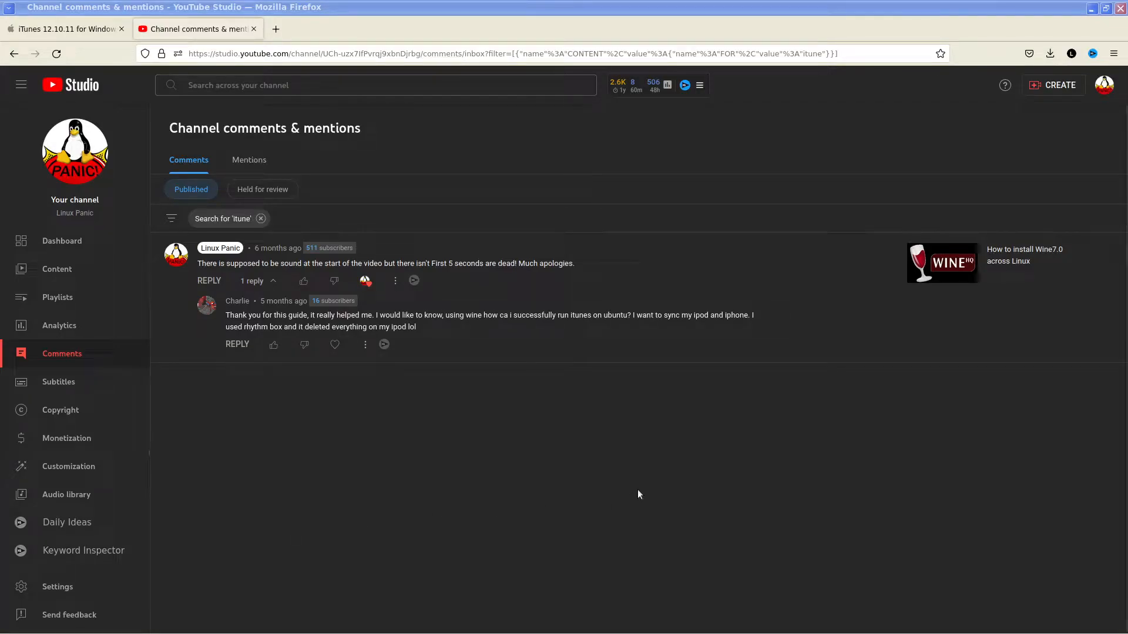
{"action": "mouse_move", "coordinate": [220, 310]}
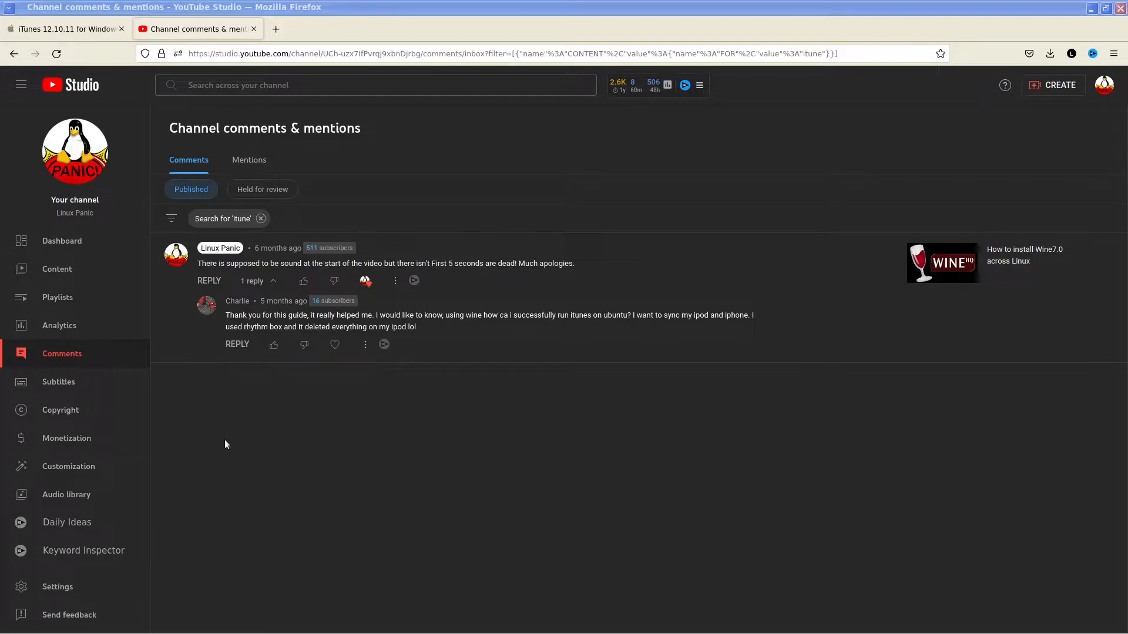
{"action": "mouse_move", "coordinate": [364, 405]}
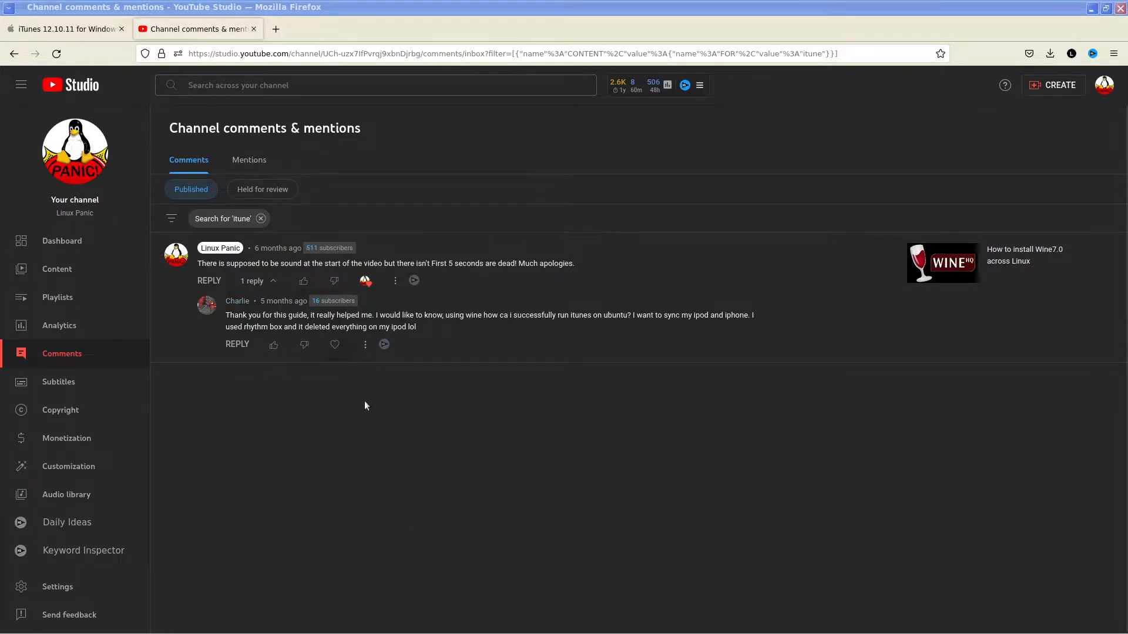
{"action": "mouse_move", "coordinate": [379, 441]}
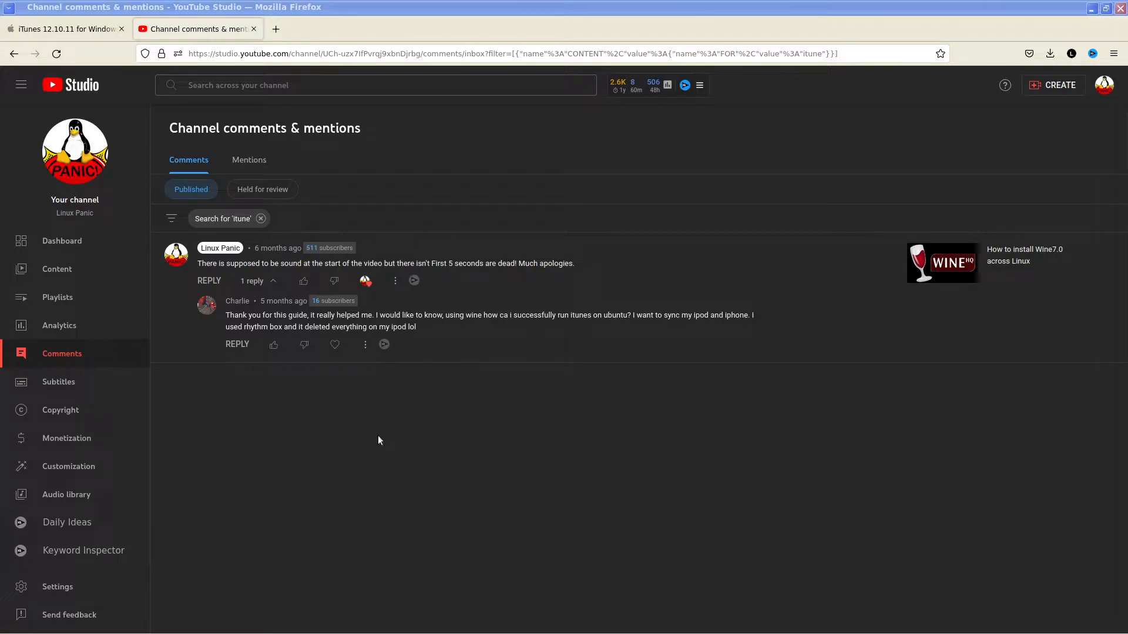
{"action": "mouse_move", "coordinate": [365, 437]}
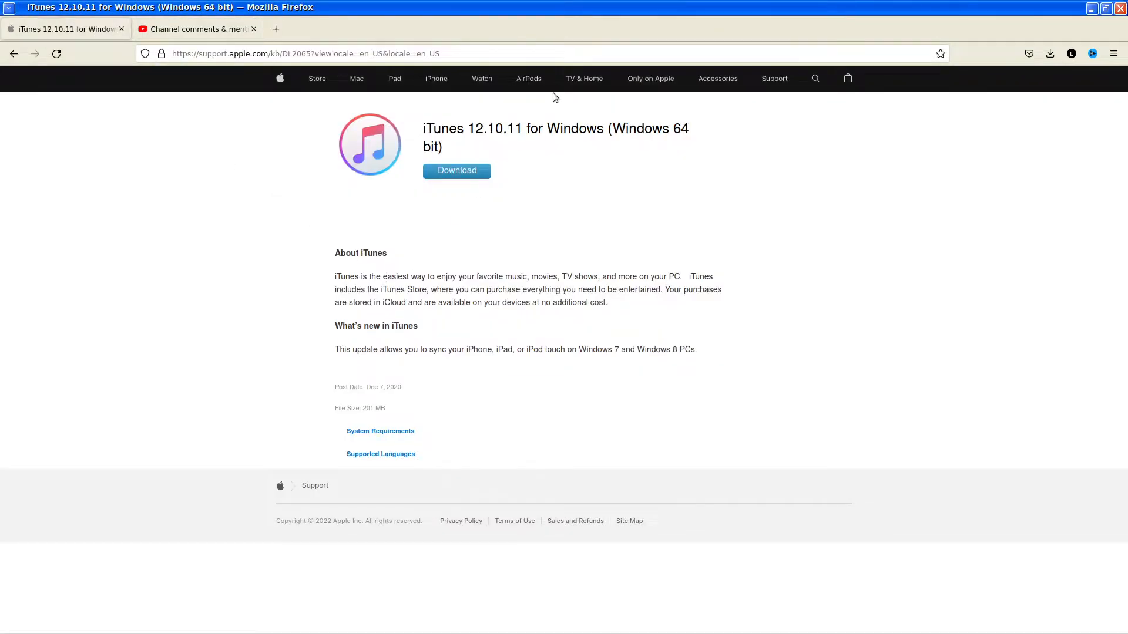
{"action": "mouse_move", "coordinate": [535, 126]}
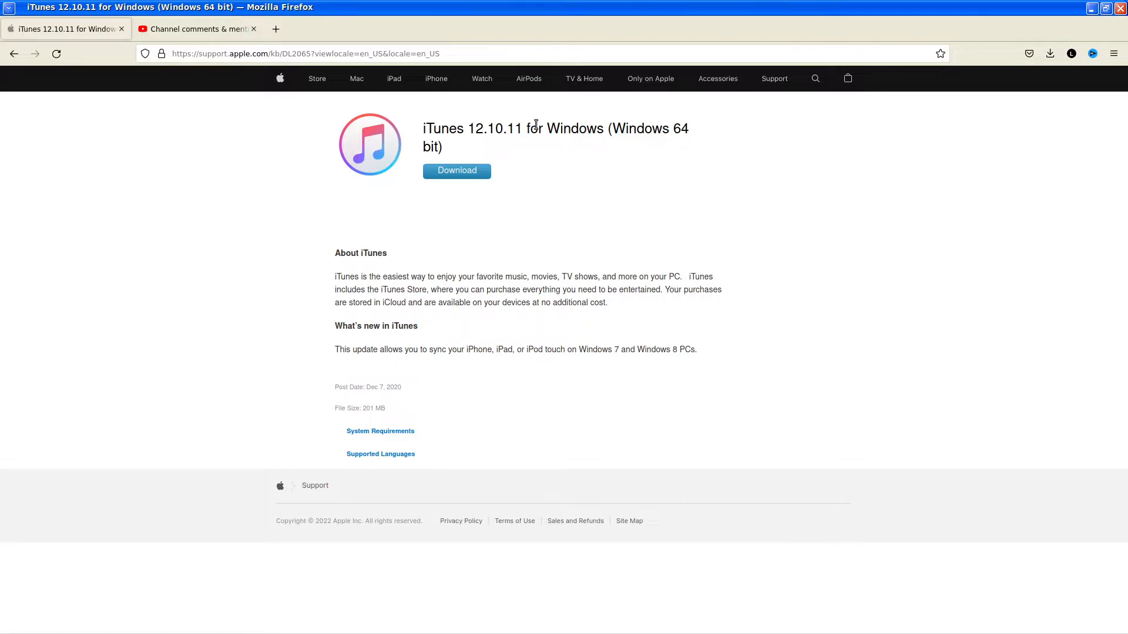
{"action": "mouse_move", "coordinate": [252, 242]}
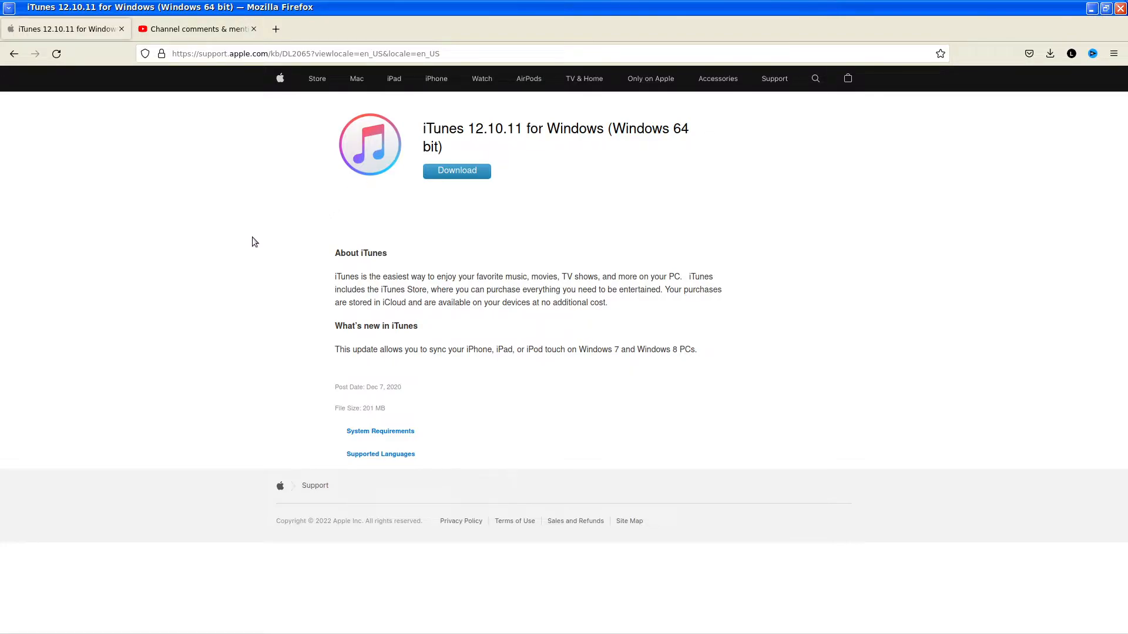
{"action": "mouse_move", "coordinate": [389, 144]}
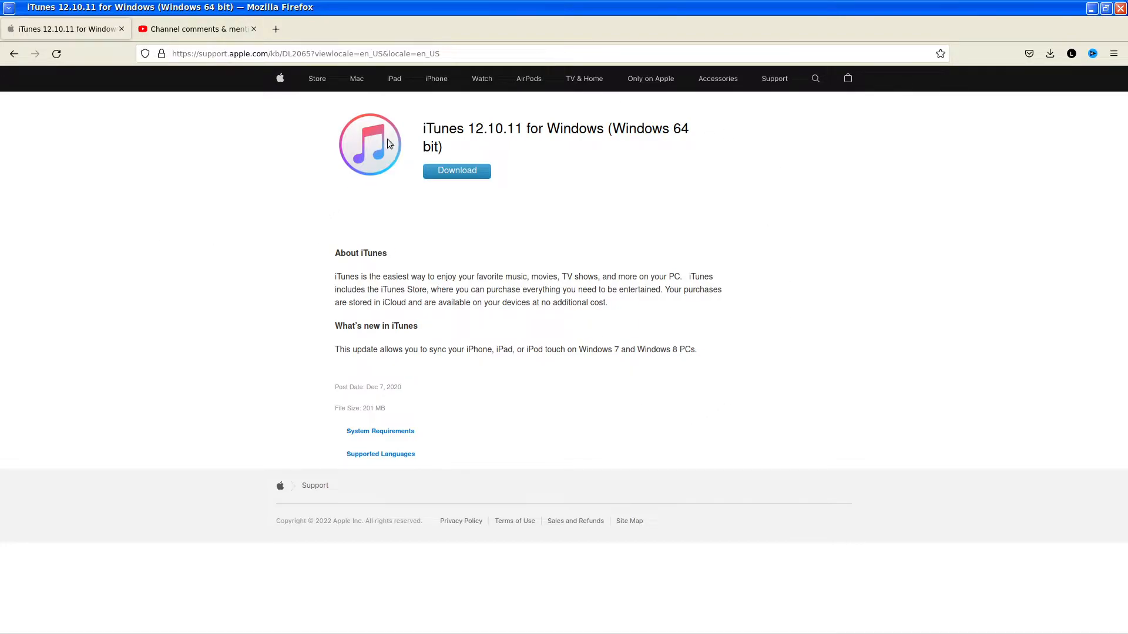
{"action": "mouse_move", "coordinate": [428, 237]}
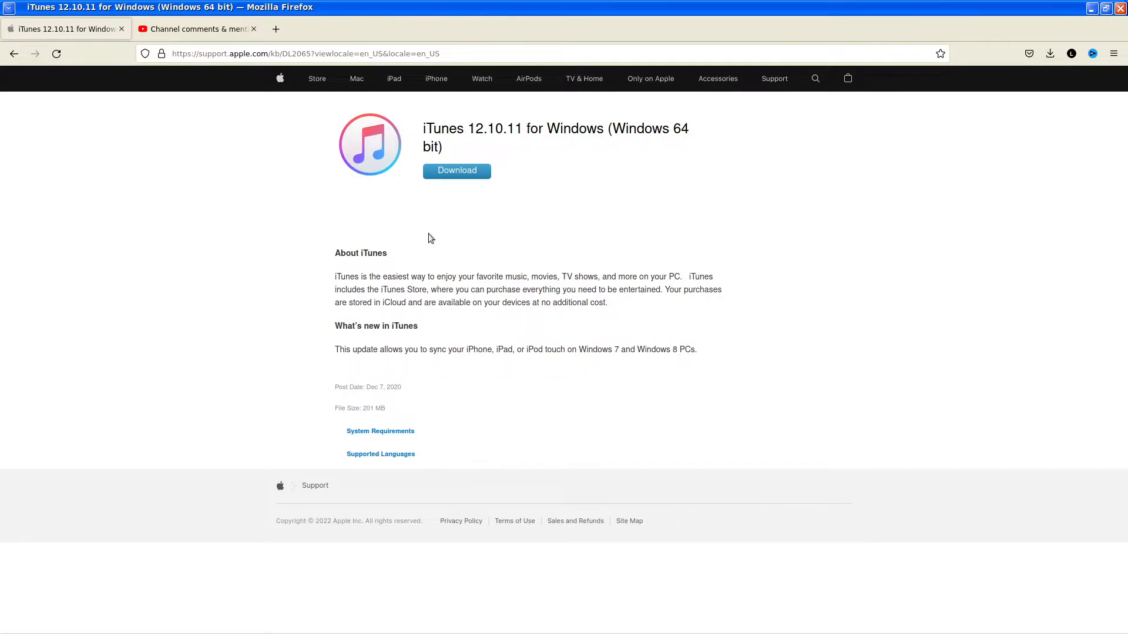
{"action": "mouse_move", "coordinate": [624, 159]}
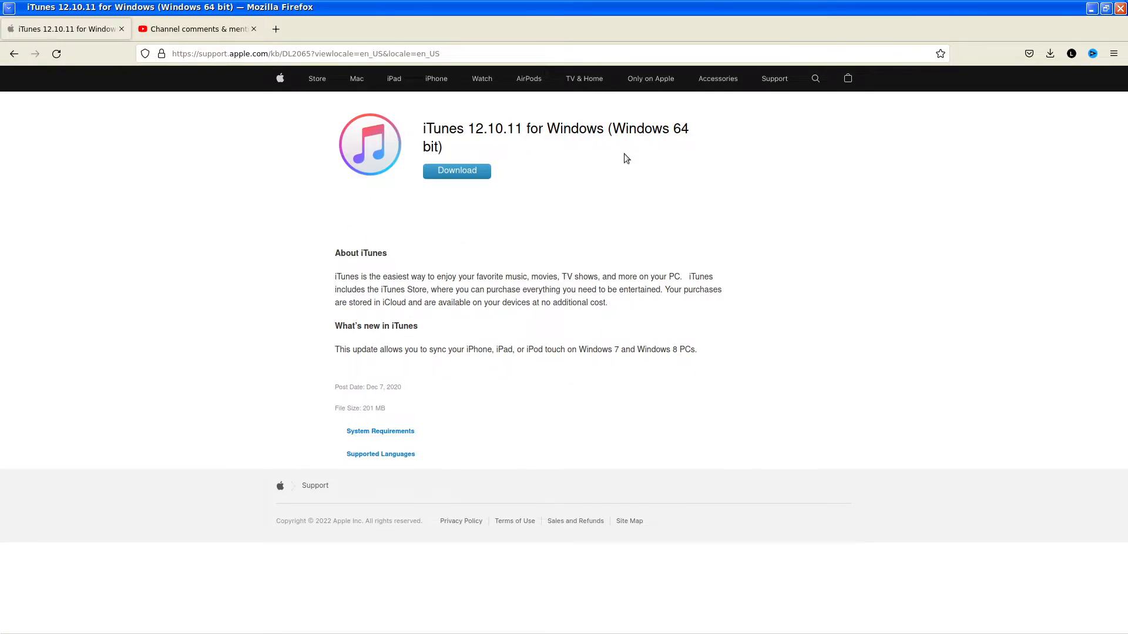
{"action": "mouse_move", "coordinate": [590, 270]}
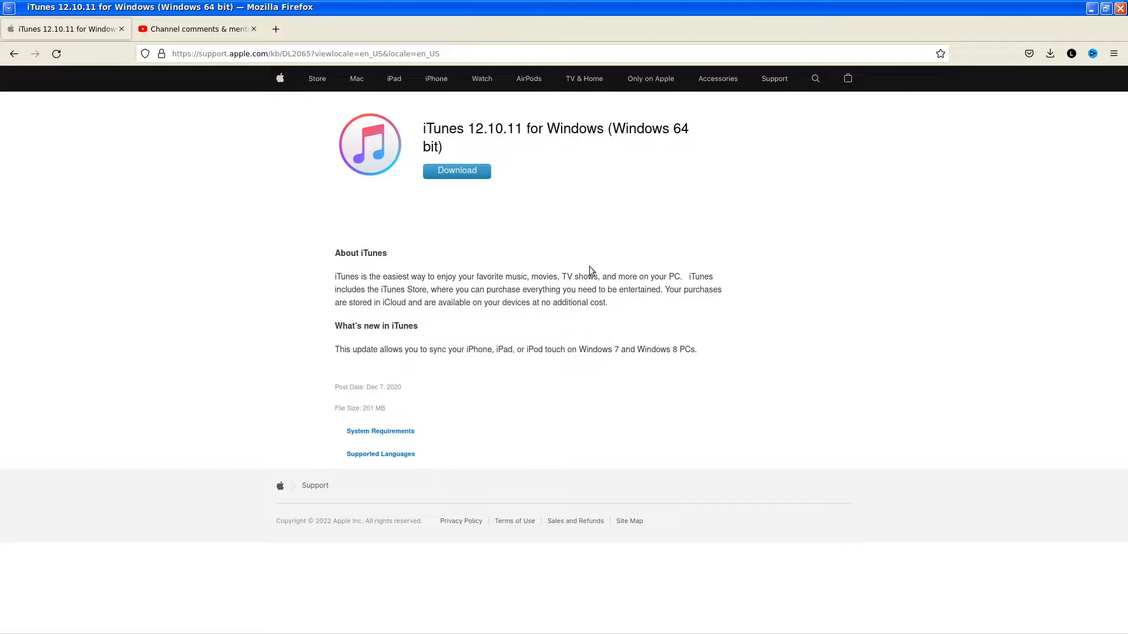
{"action": "mouse_move", "coordinate": [589, 120]}
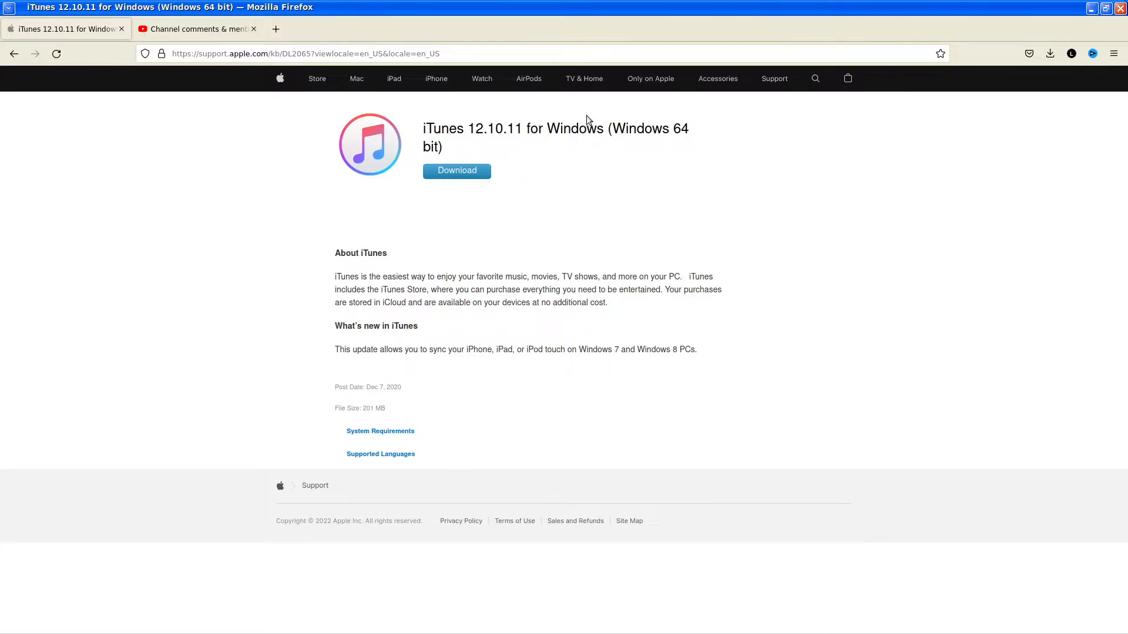
{"action": "mouse_move", "coordinate": [392, 389]}
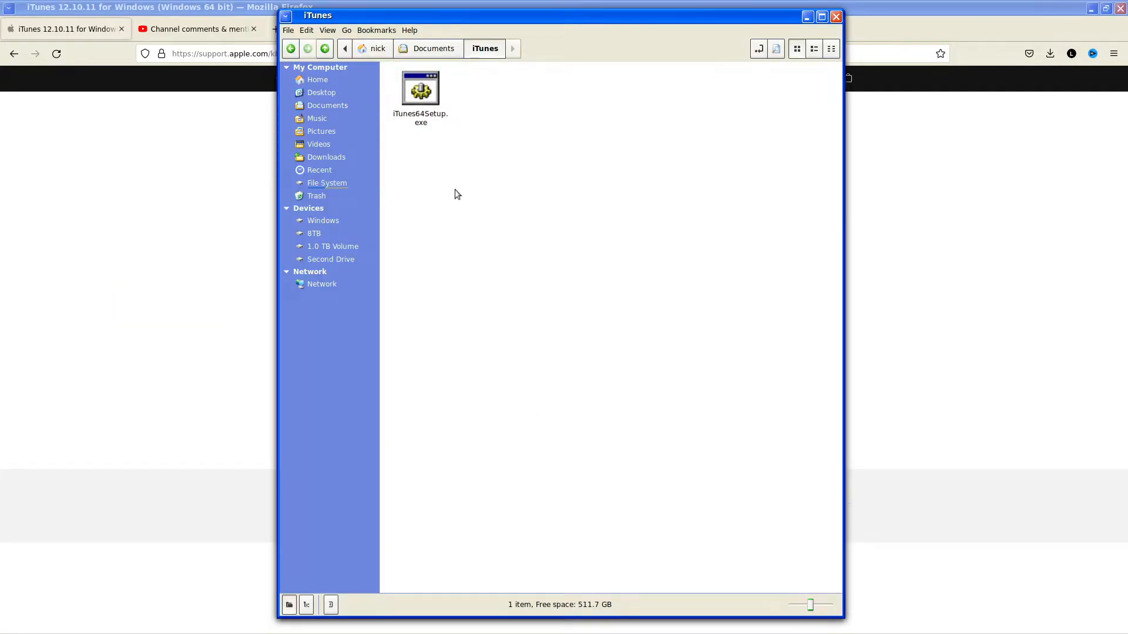
{"action": "mouse_move", "coordinate": [569, 239]}
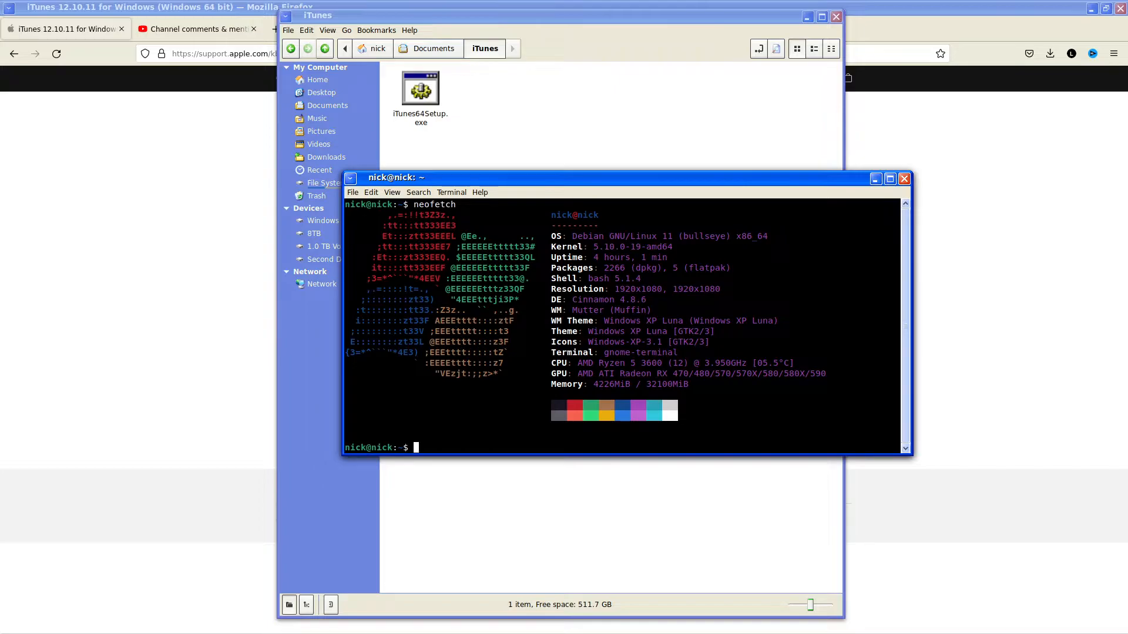
Step: Run 'wine --version' in the terminal, which prints fixme stub messages
{"action": "type", "text": "wine --versio"}
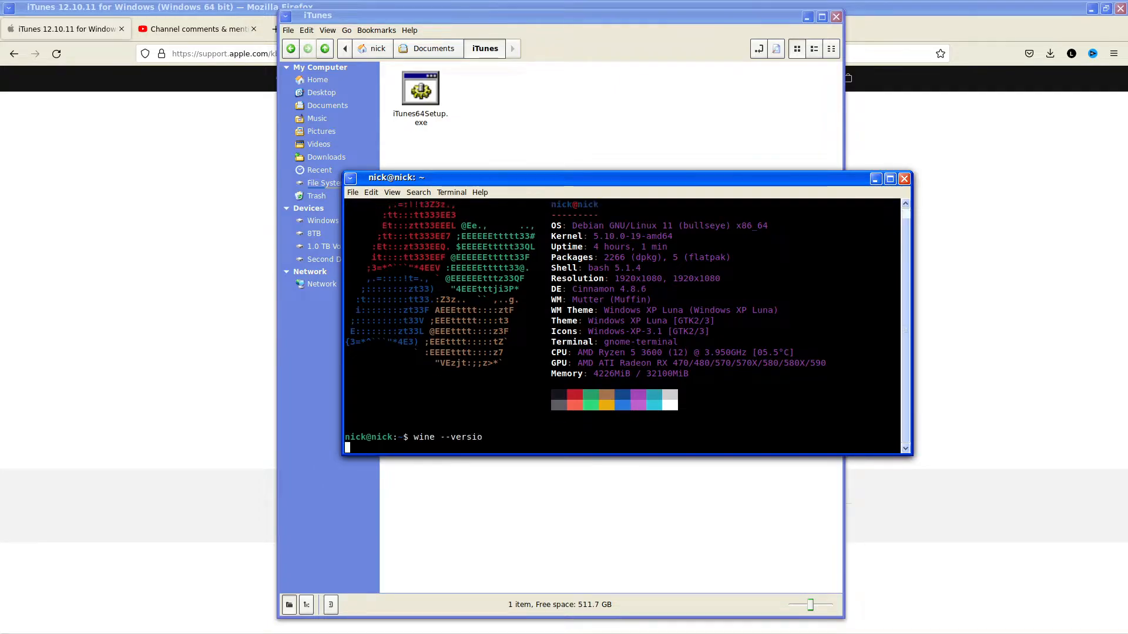
{"action": "key", "text": "Return"}
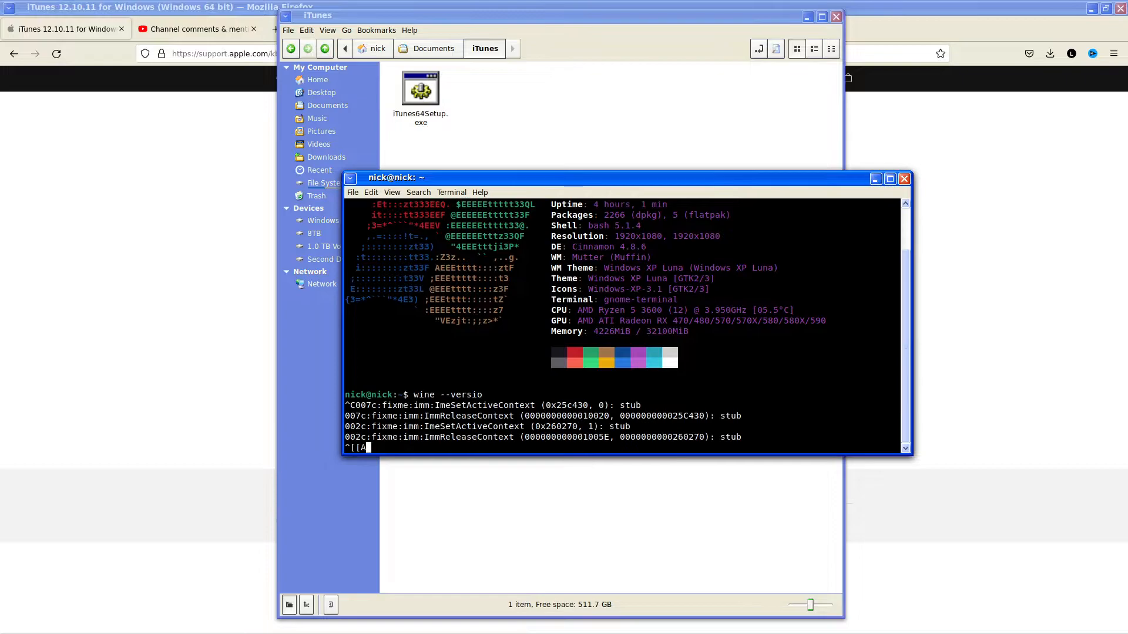
{"action": "key", "text": "ctrl+z"}
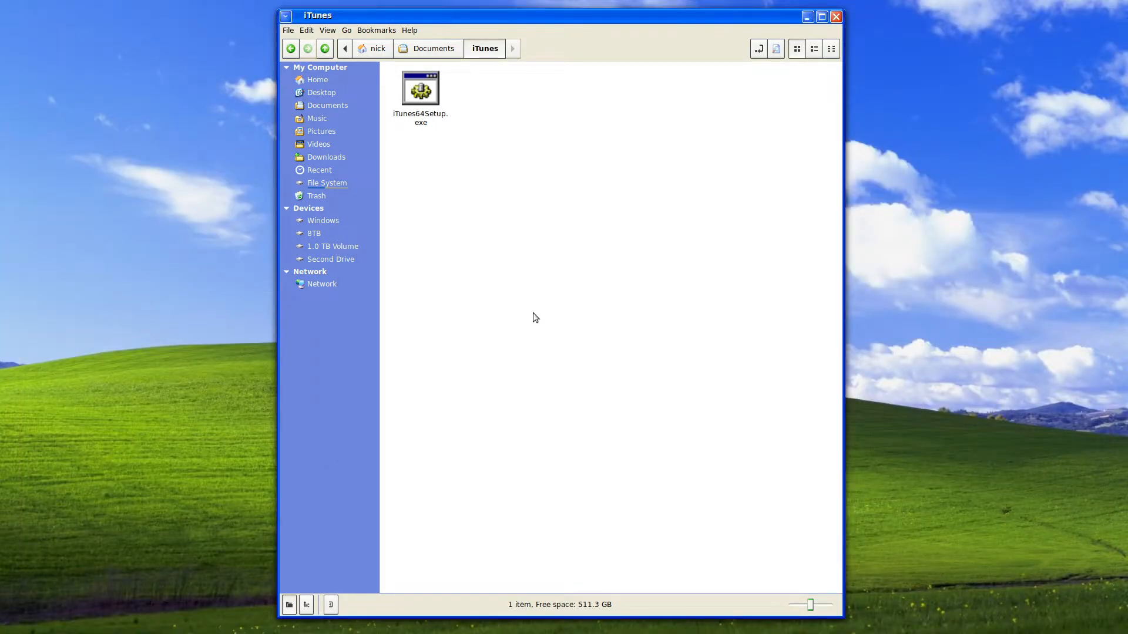
{"action": "right_click", "coordinate": [421, 88]}
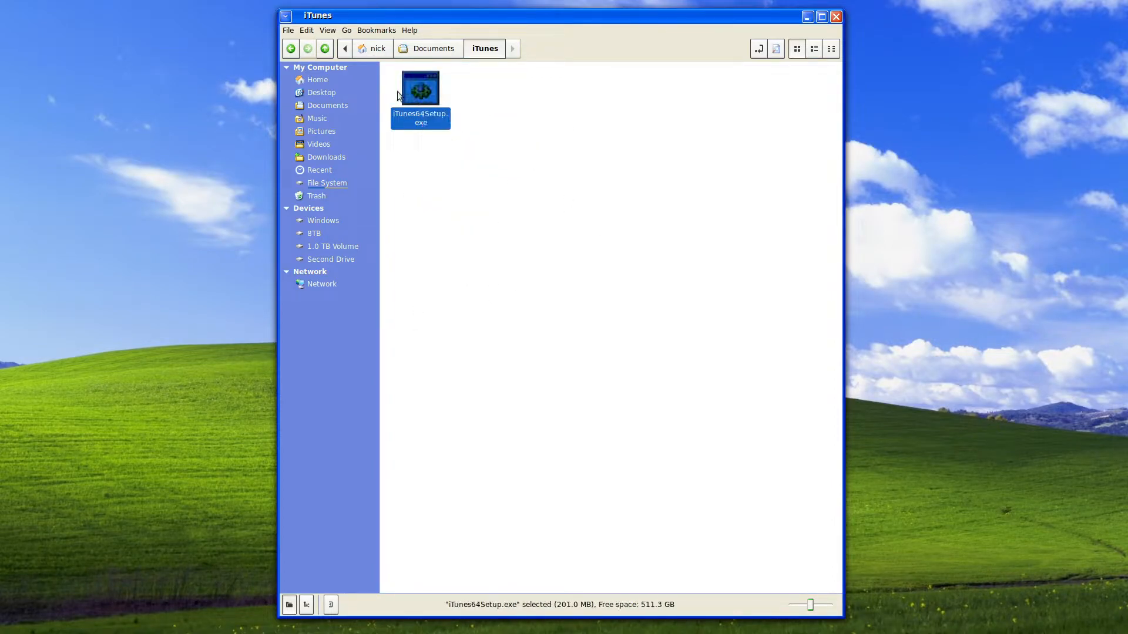
{"action": "double_click", "coordinate": [420, 88]}
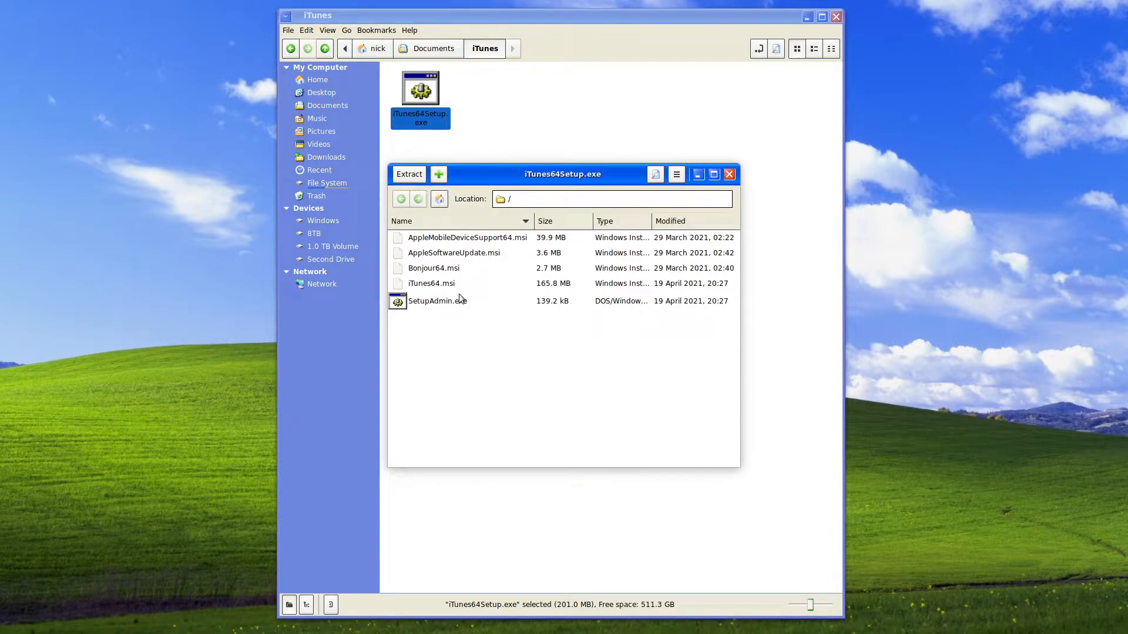
{"action": "mouse_move", "coordinate": [550, 385]}
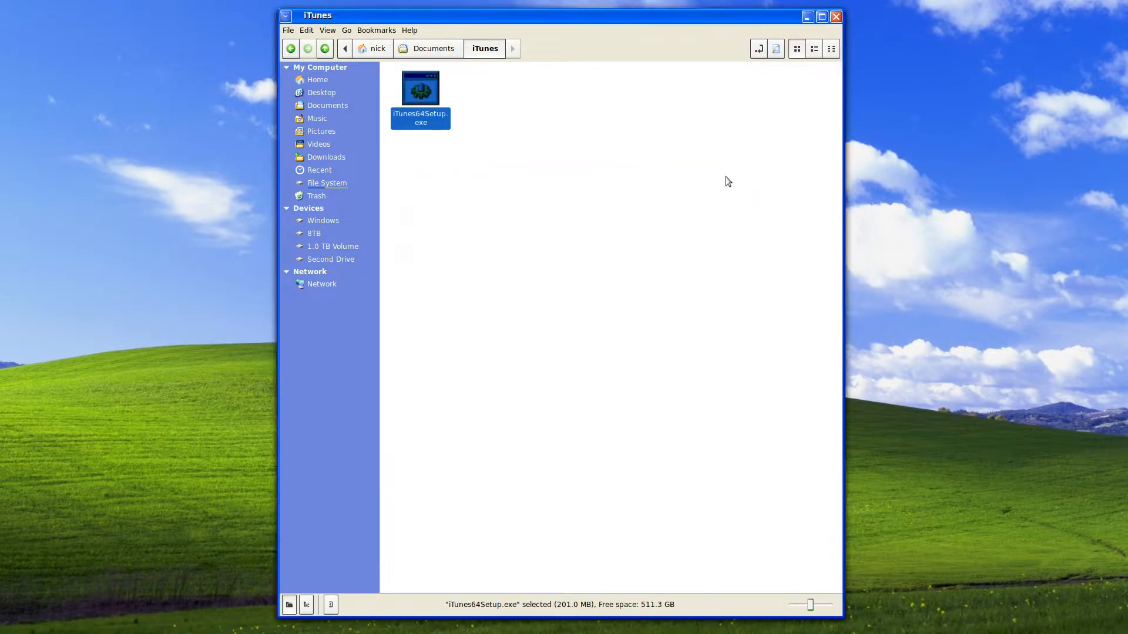
{"action": "right_click", "coordinate": [420, 99]}
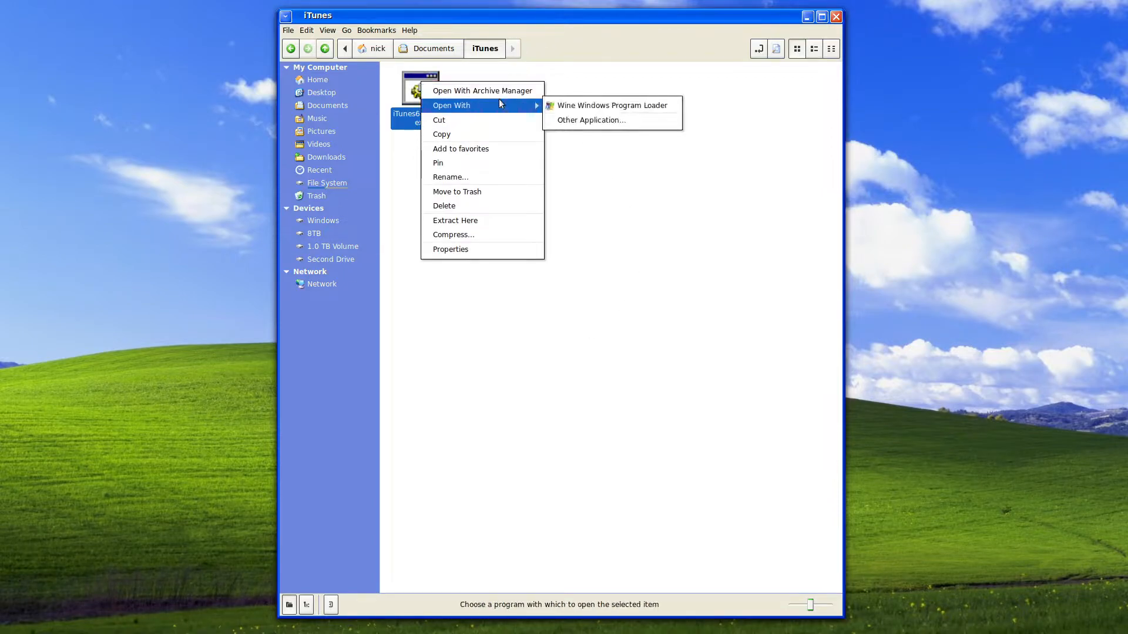
{"action": "left_click", "coordinate": [612, 105]}
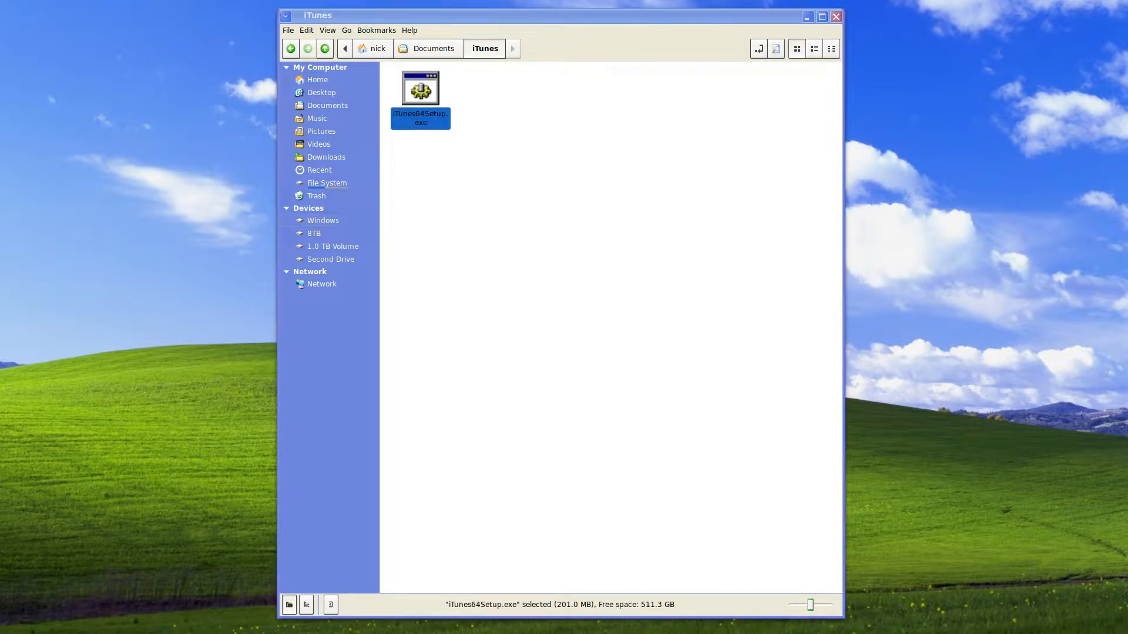
Step: Launch iTunes64Setup.exe and start installing with the default options
{"action": "double_click", "coordinate": [421, 86]}
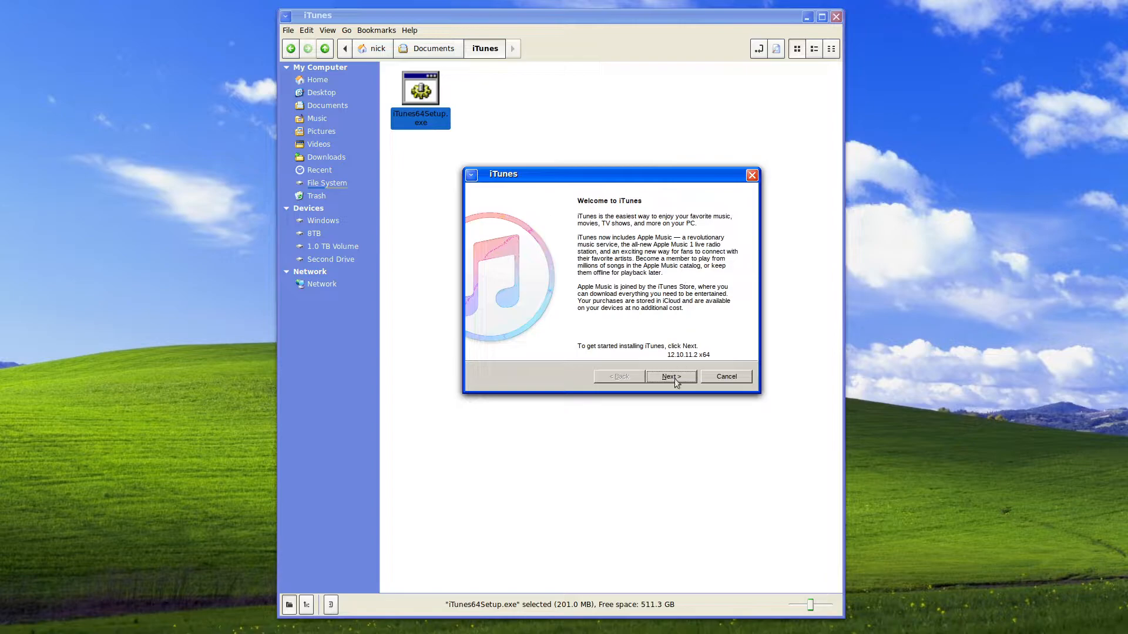
{"action": "left_click", "coordinate": [671, 376]}
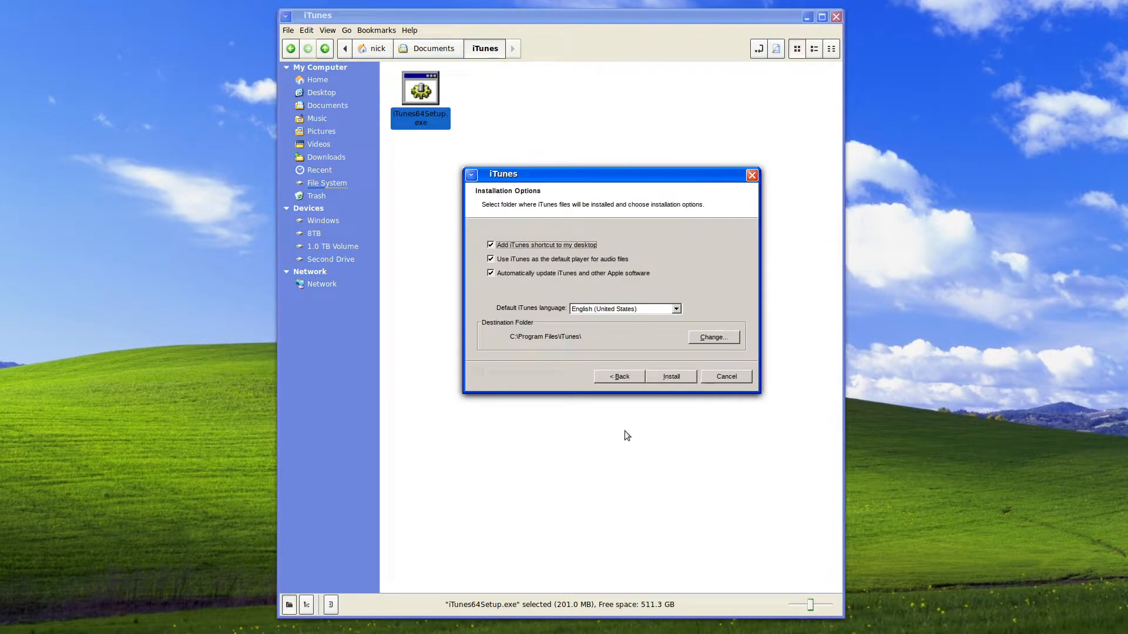
{"action": "mouse_move", "coordinate": [653, 315]}
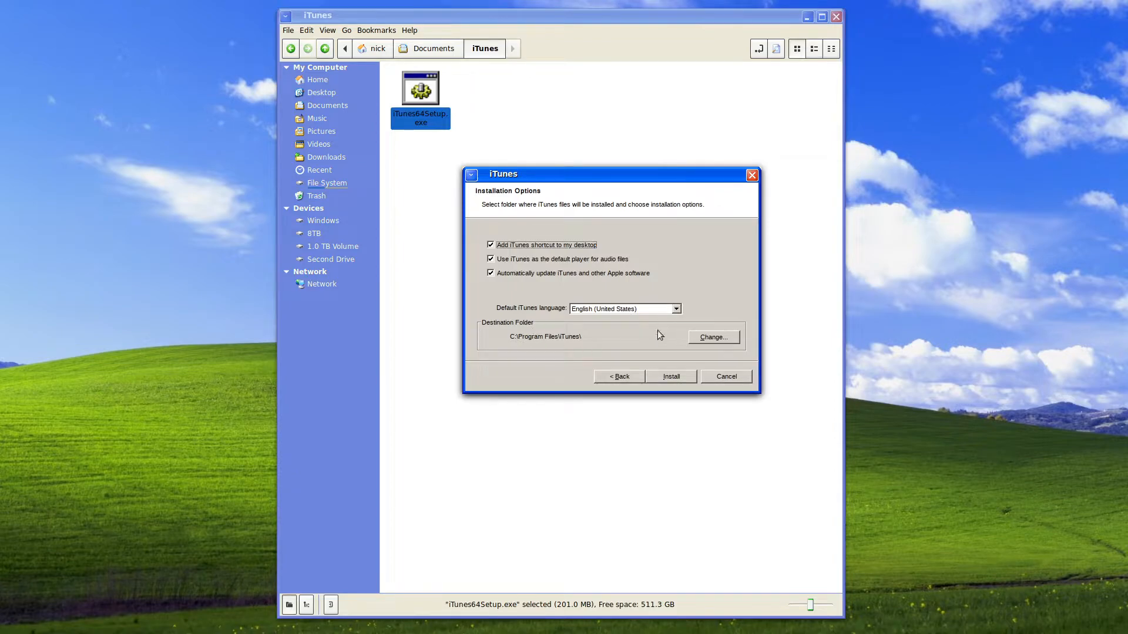
{"action": "left_click", "coordinate": [670, 376]}
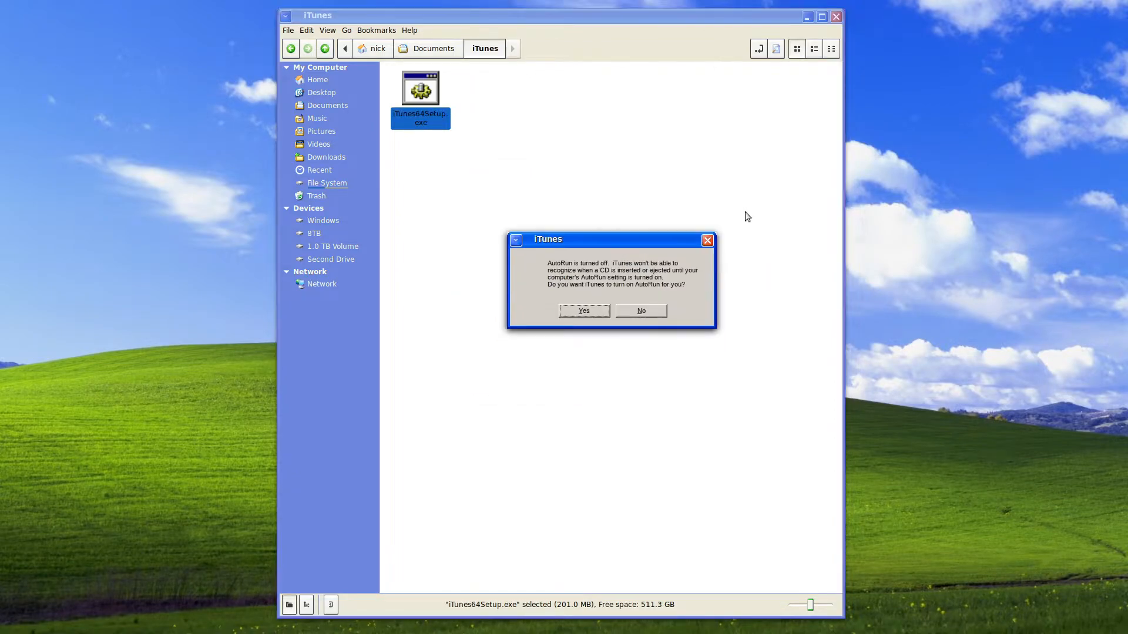
{"action": "mouse_move", "coordinate": [569, 340]}
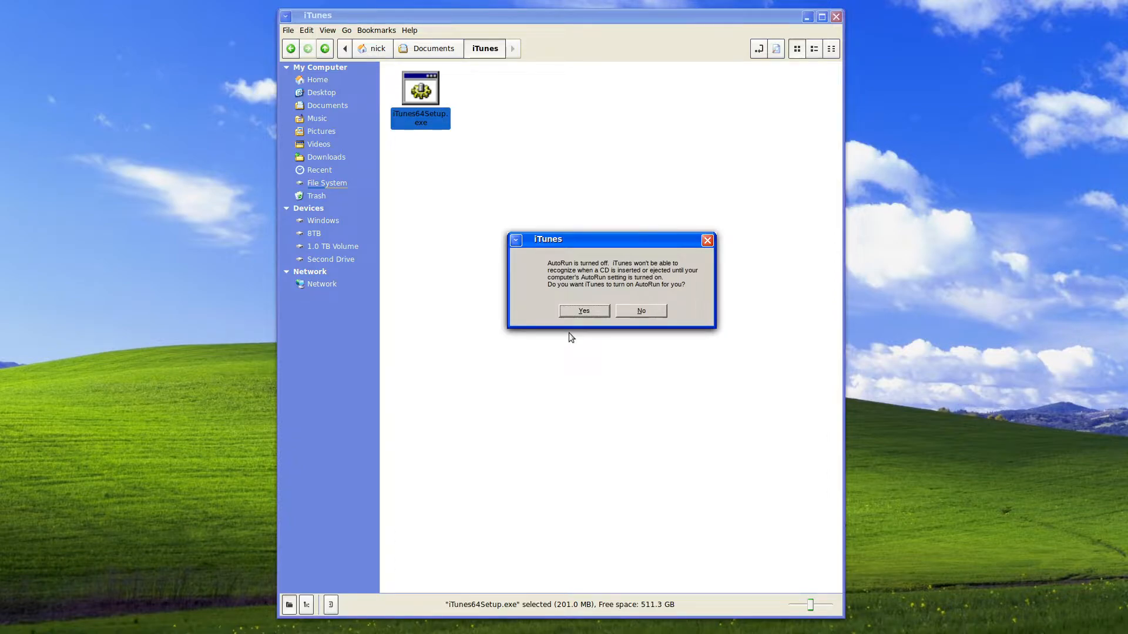
{"action": "mouse_move", "coordinate": [579, 314]}
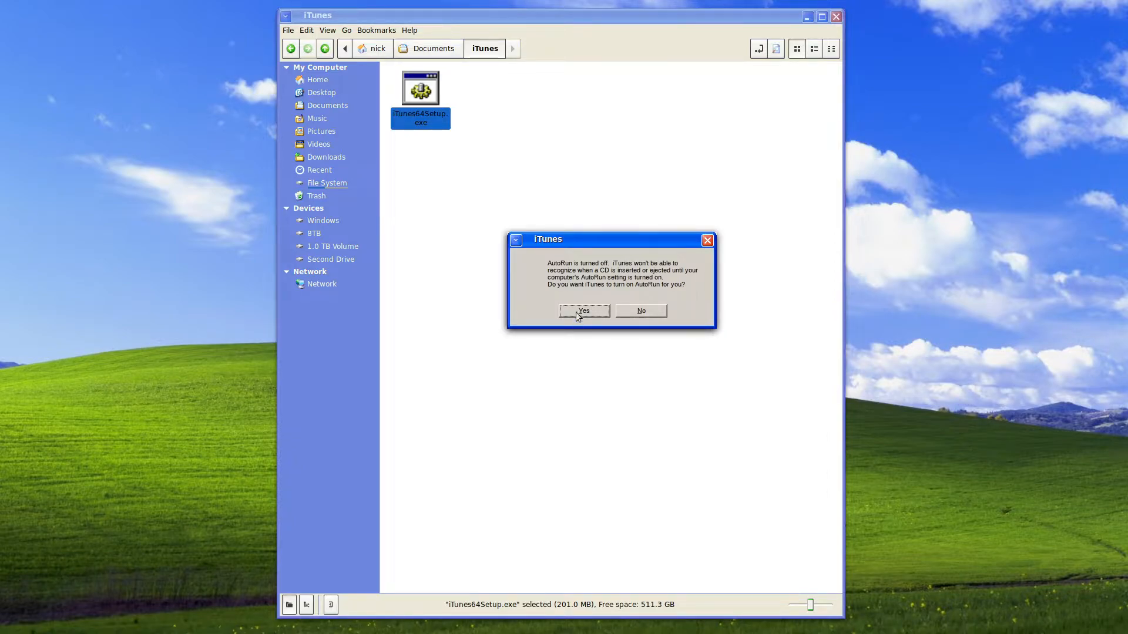
Step: Allow iTunes to turn on AutoRun and close the finished installer
{"action": "left_click", "coordinate": [582, 310]}
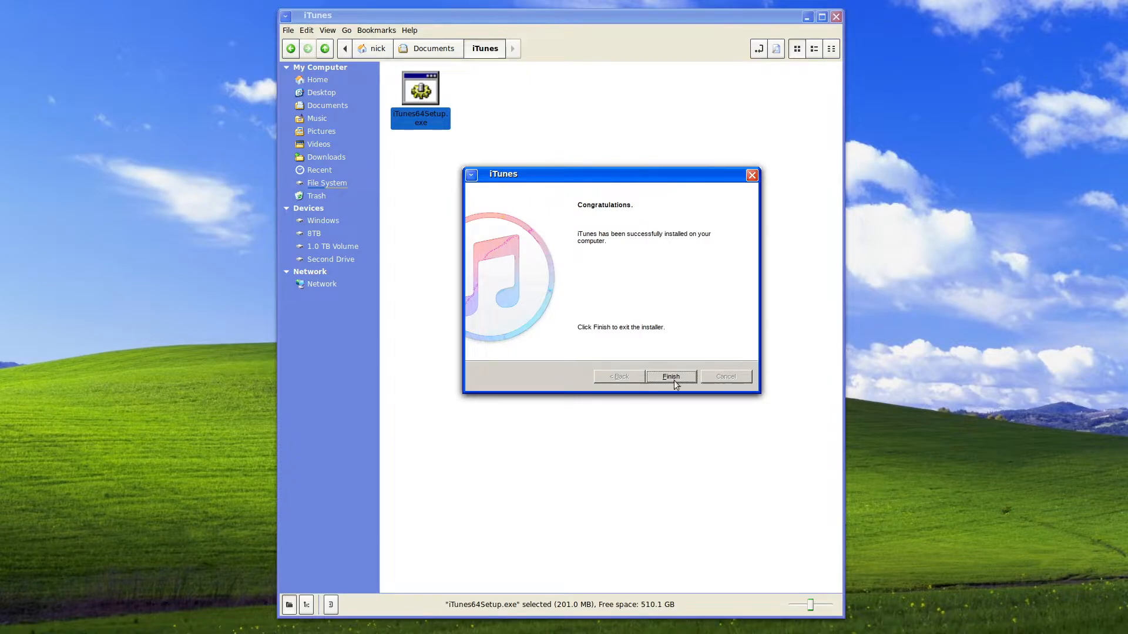
{"action": "left_click", "coordinate": [670, 376]}
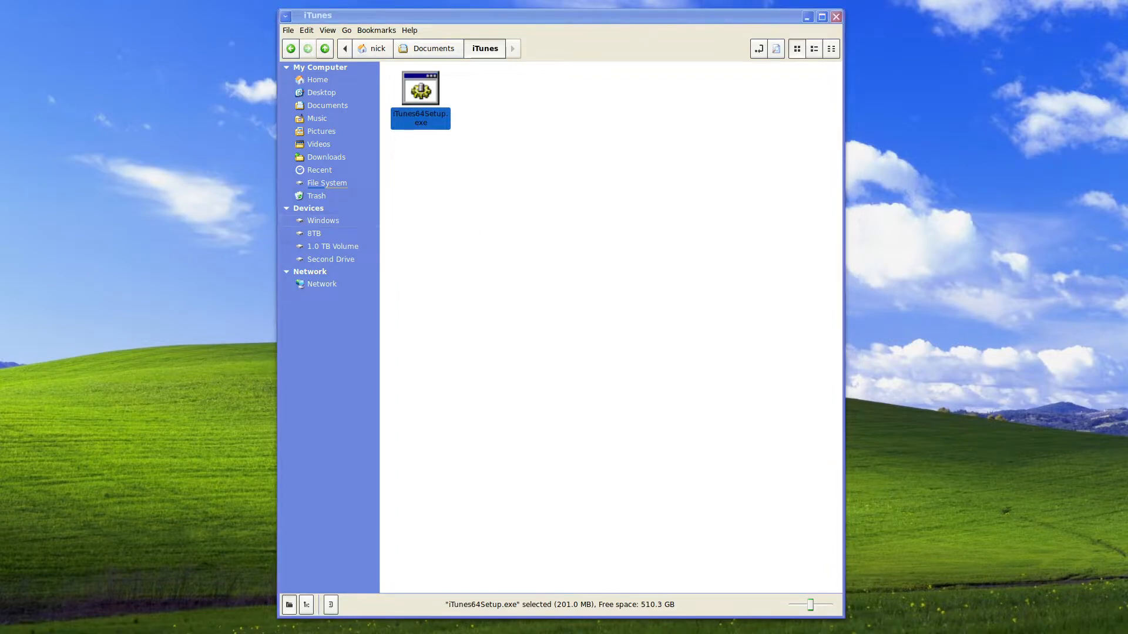
Step: Launch the new iTunes, scroll its license and agree to share library details with Apple
{"action": "double_click", "coordinate": [420, 88]}
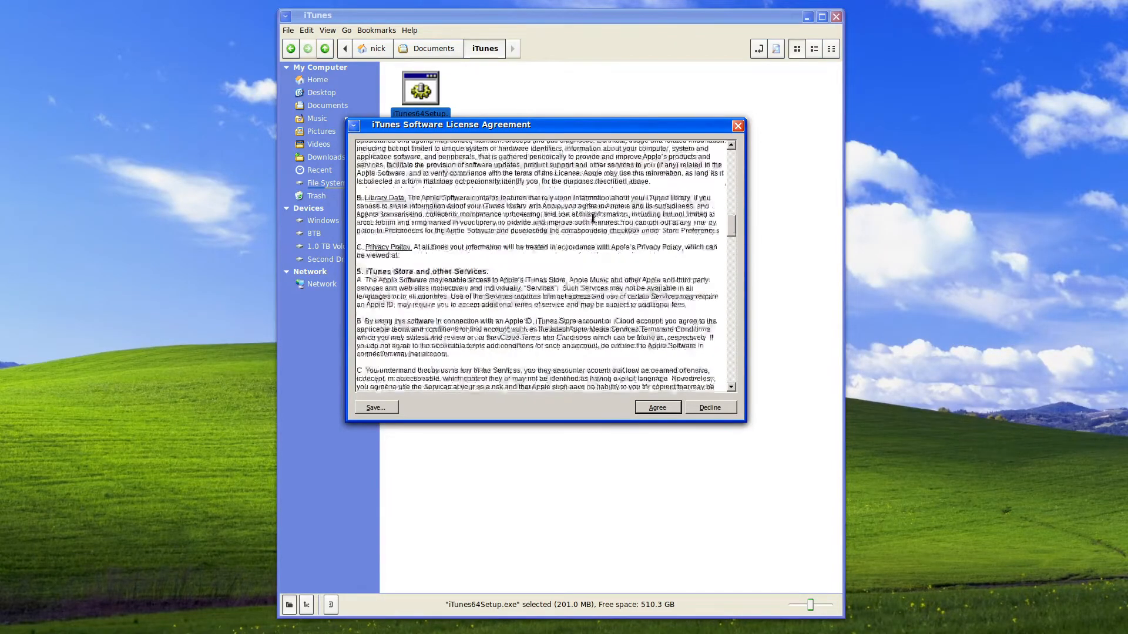
{"action": "scroll", "scroll_direction": "down", "scroll_amount": 3}
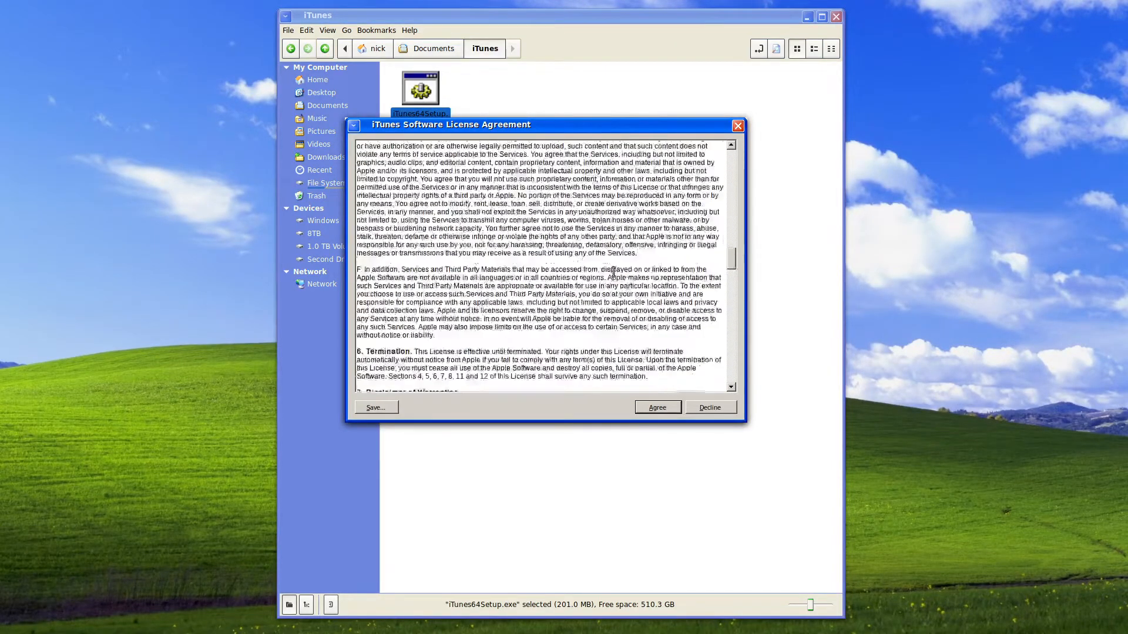
{"action": "scroll", "scroll_direction": "down", "scroll_amount": 3}
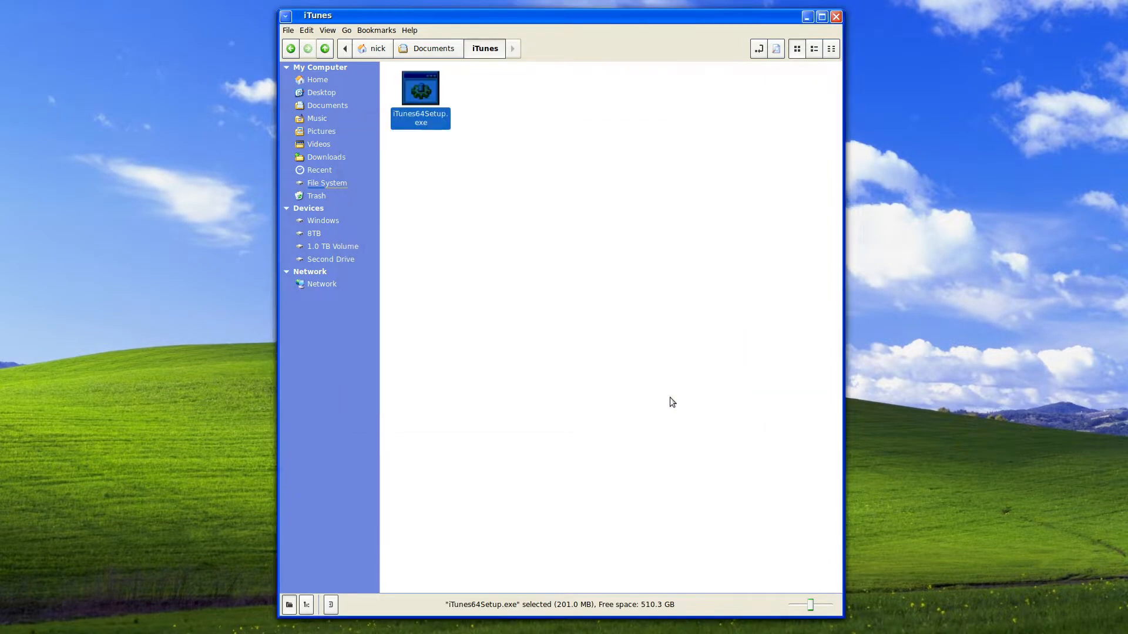
{"action": "mouse_move", "coordinate": [630, 289]}
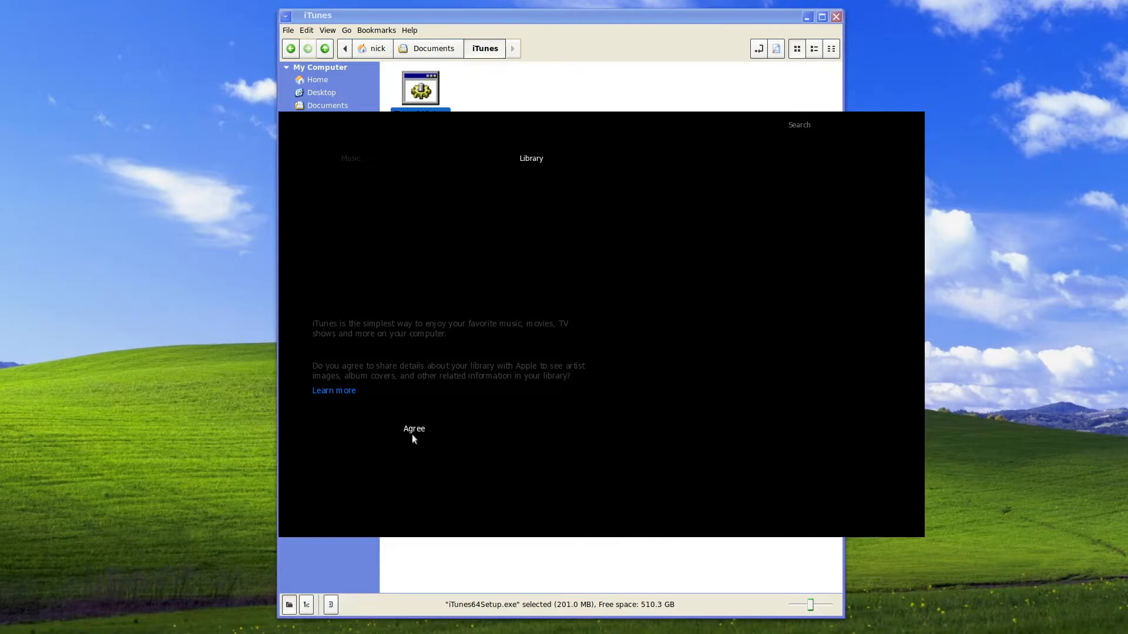
{"action": "left_click", "coordinate": [413, 428]}
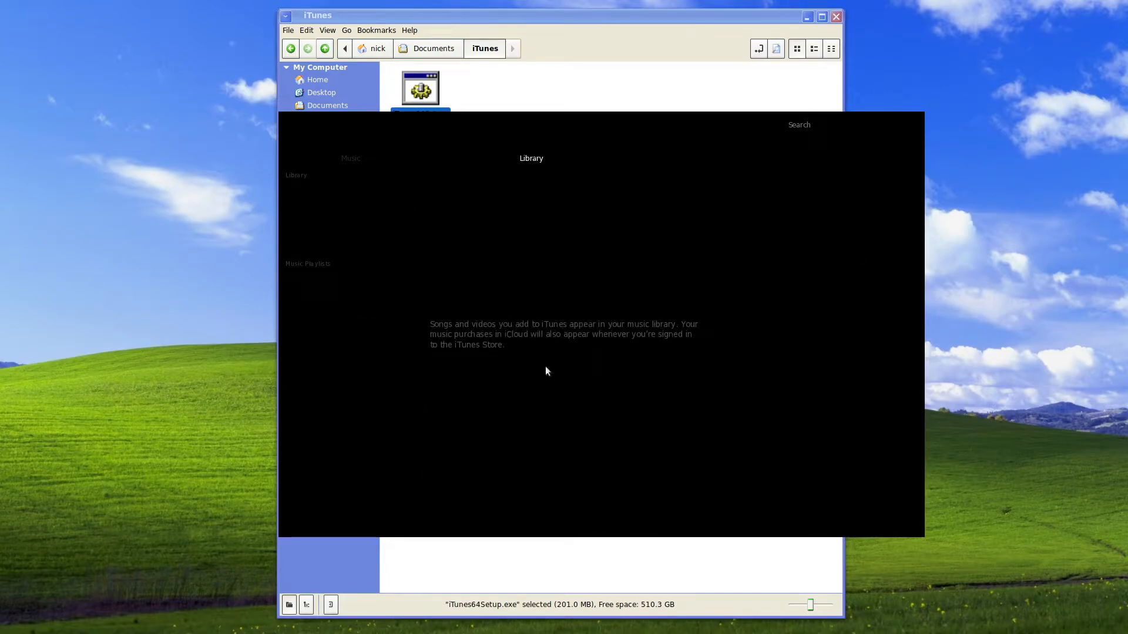
{"action": "mouse_move", "coordinate": [363, 153]}
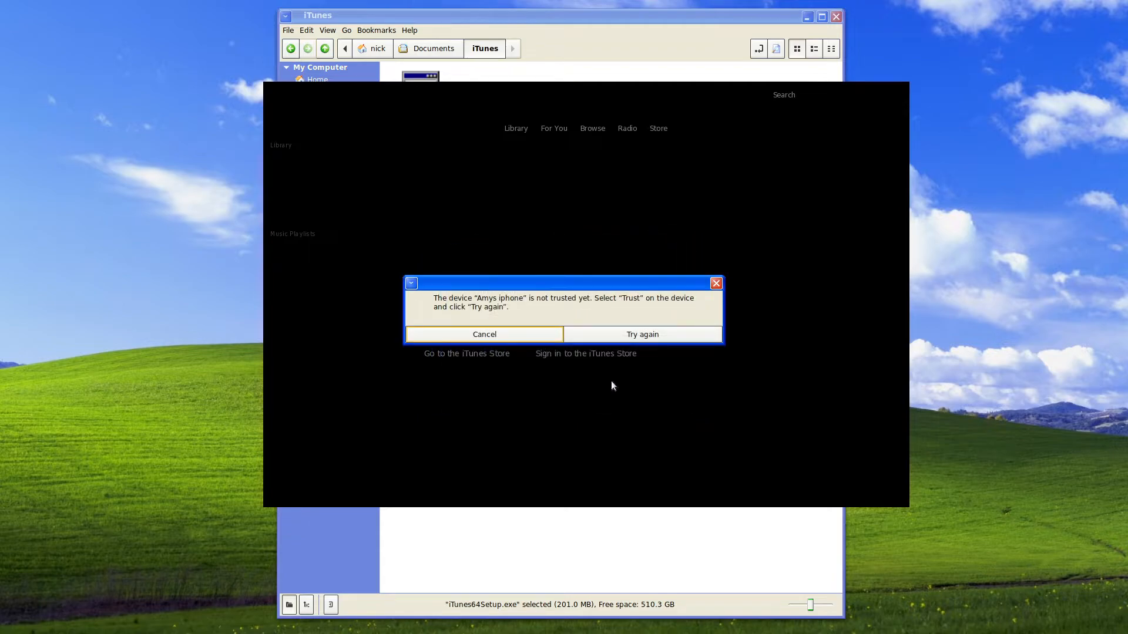
Step: Retry recognizing the untrusted iPhone, then dismiss the photo prompt and display error
{"action": "left_click", "coordinate": [483, 333]}
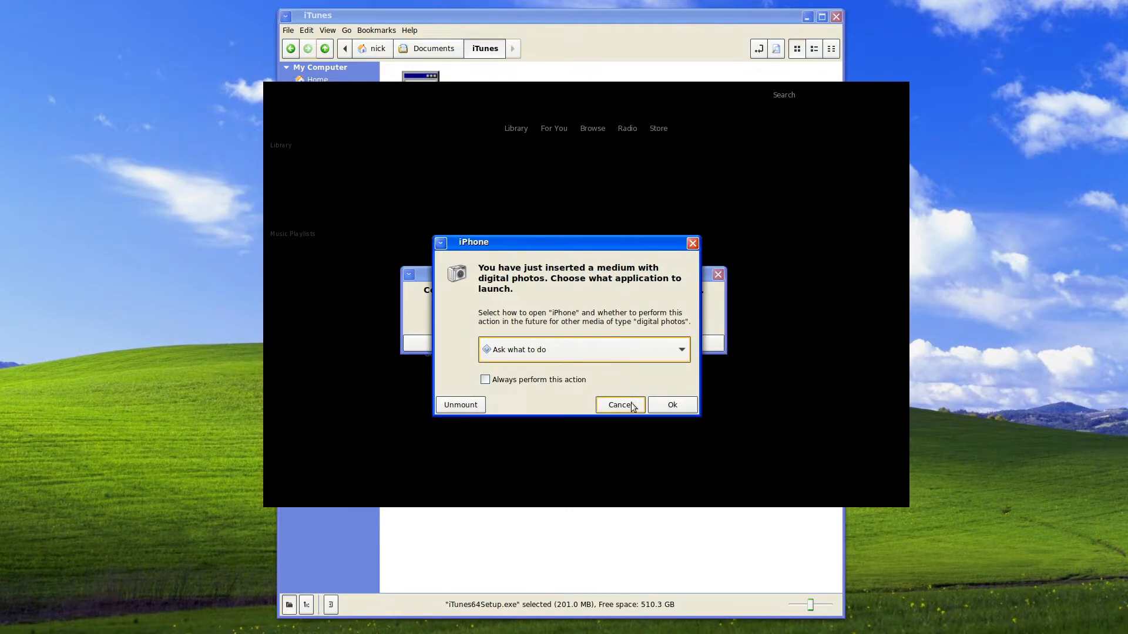
{"action": "left_click", "coordinate": [671, 404]}
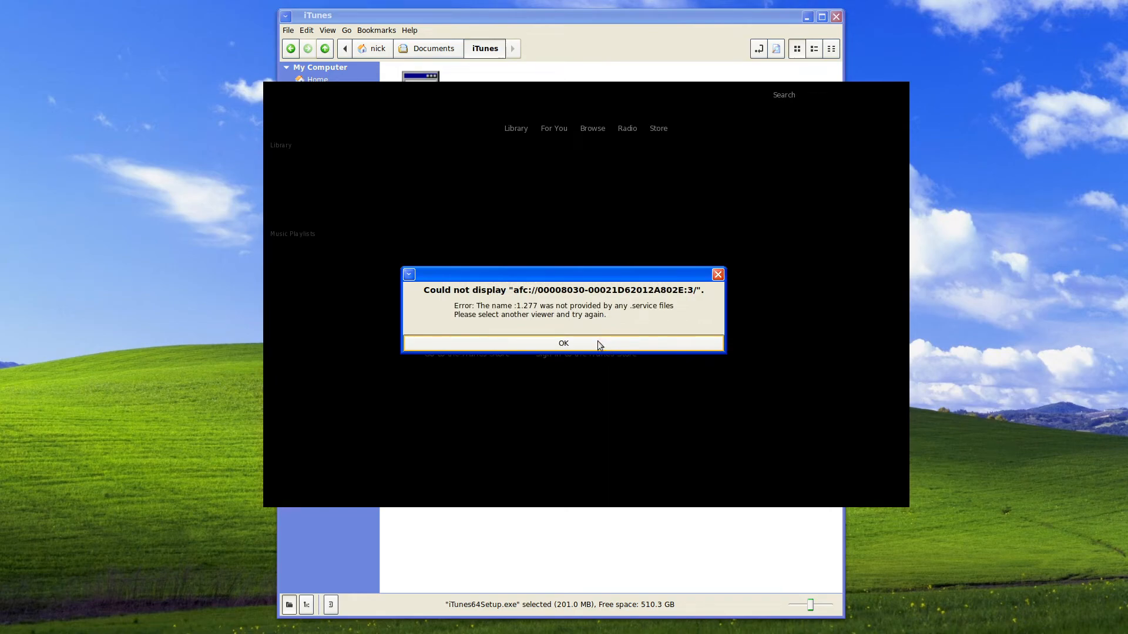
{"action": "left_click", "coordinate": [563, 344]}
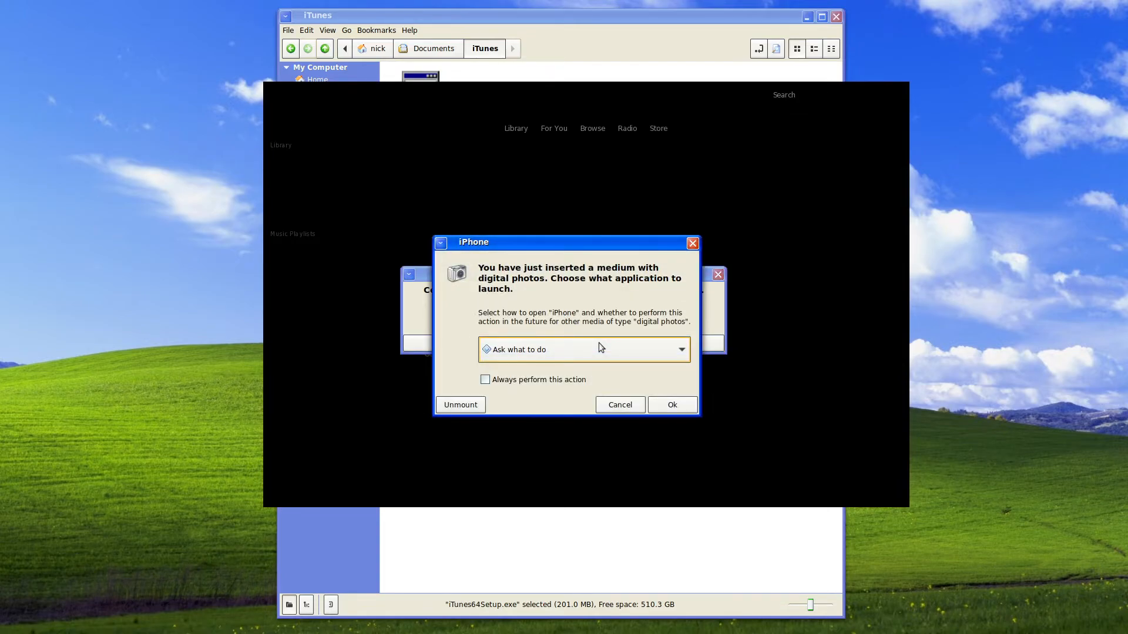
{"action": "mouse_move", "coordinate": [624, 366]}
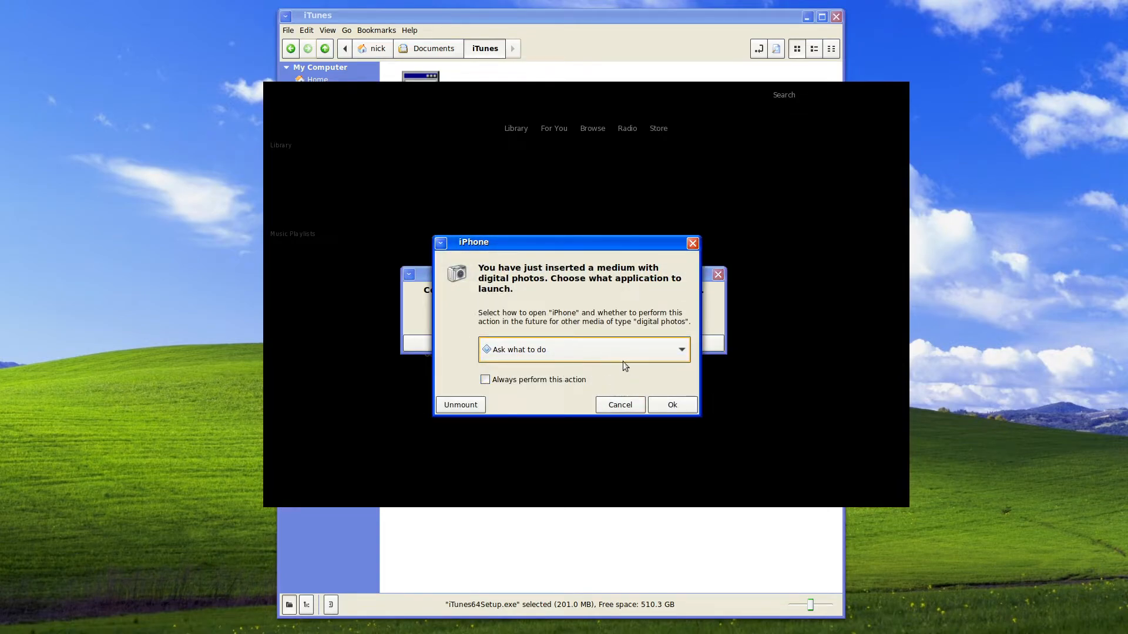
Step: Choose Do Nothing for the inserted iPhone and dismiss the repeated display error
{"action": "left_click", "coordinate": [584, 349]}
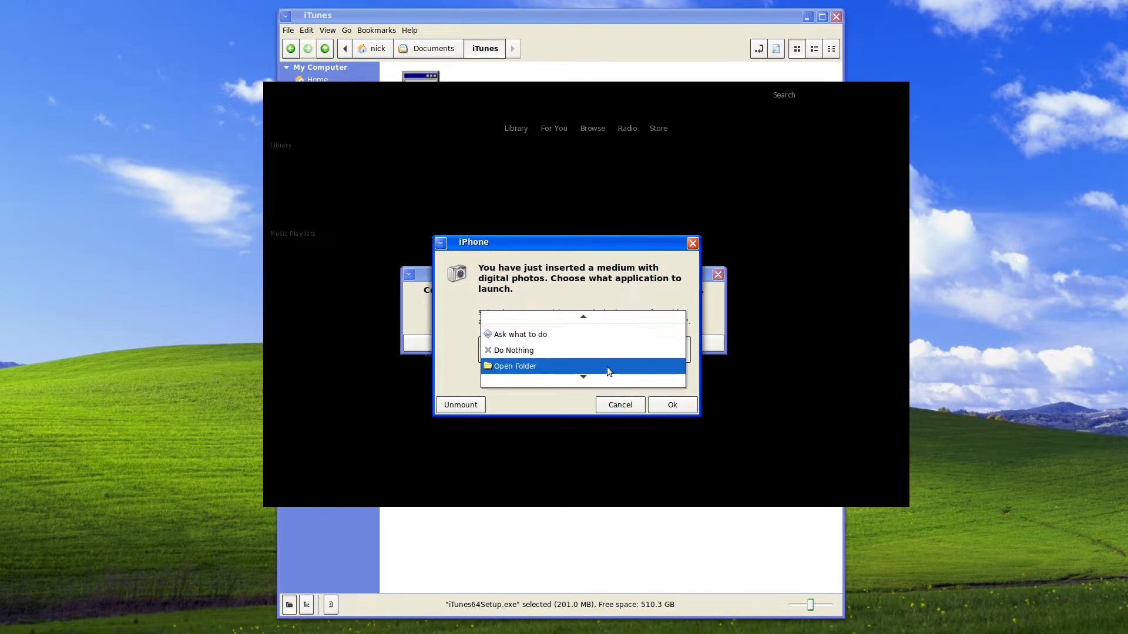
{"action": "left_click", "coordinate": [513, 351]}
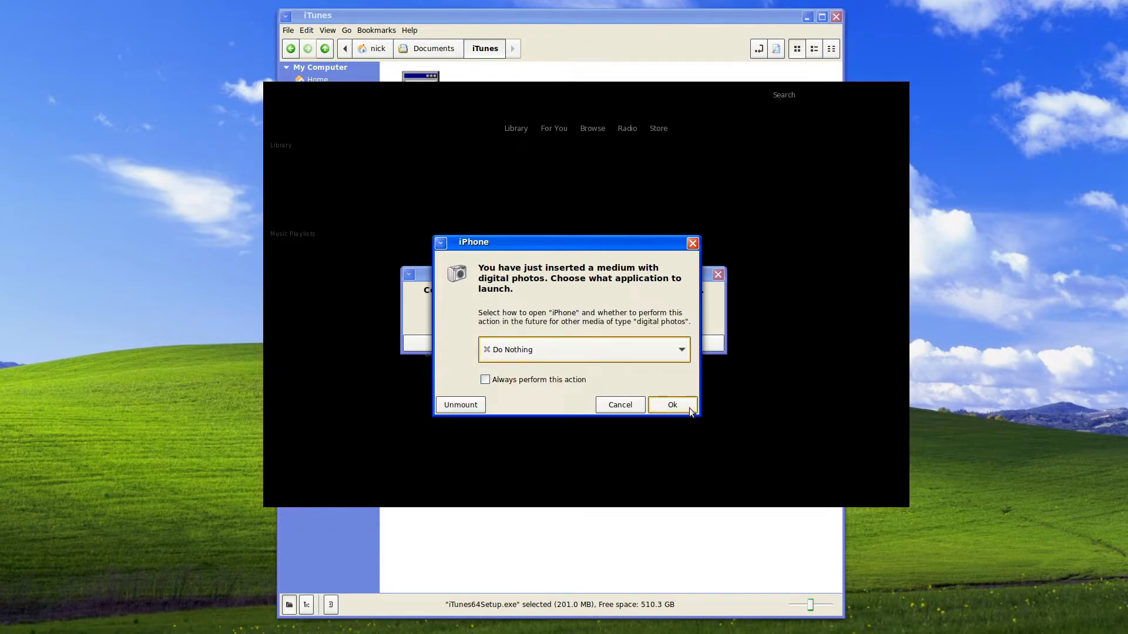
{"action": "left_click", "coordinate": [671, 404]}
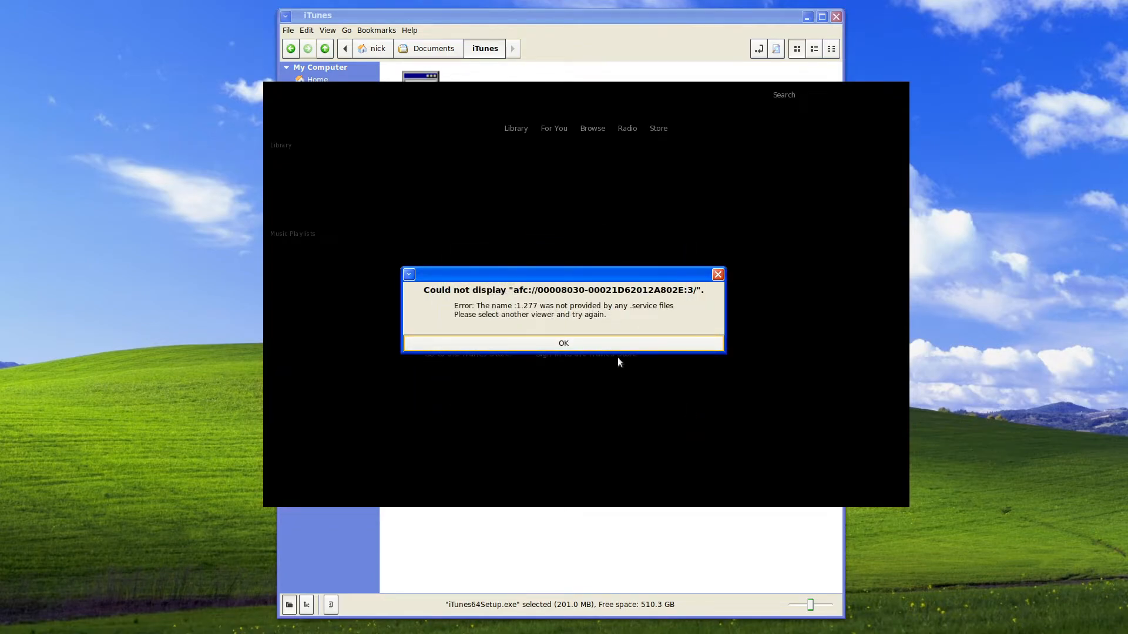
{"action": "left_click", "coordinate": [562, 341]}
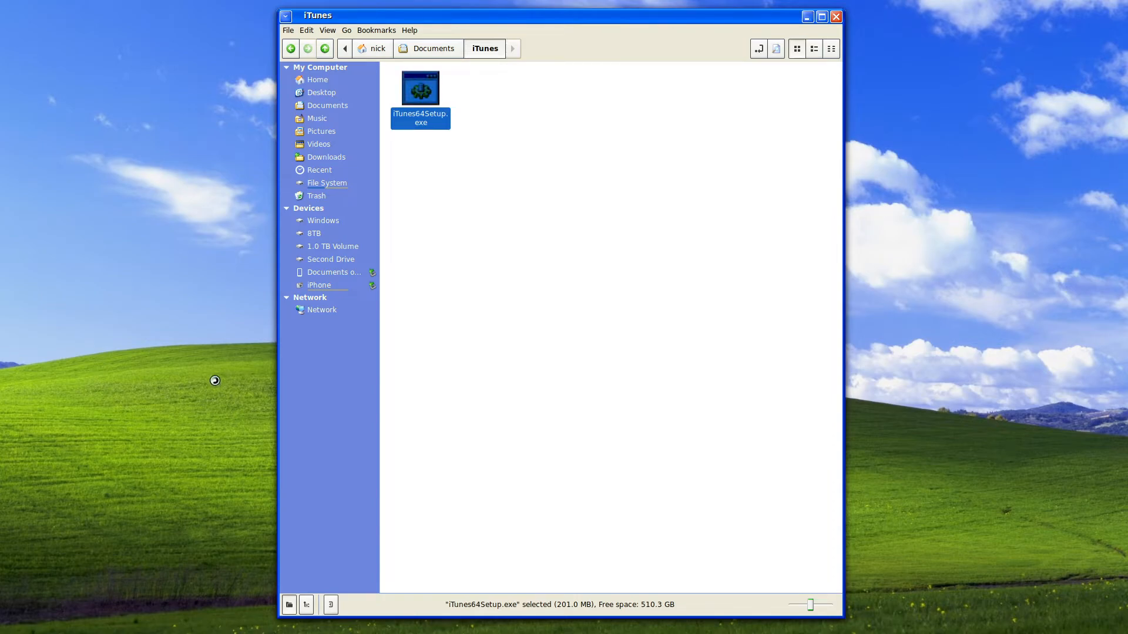
{"action": "mouse_move", "coordinate": [333, 271]}
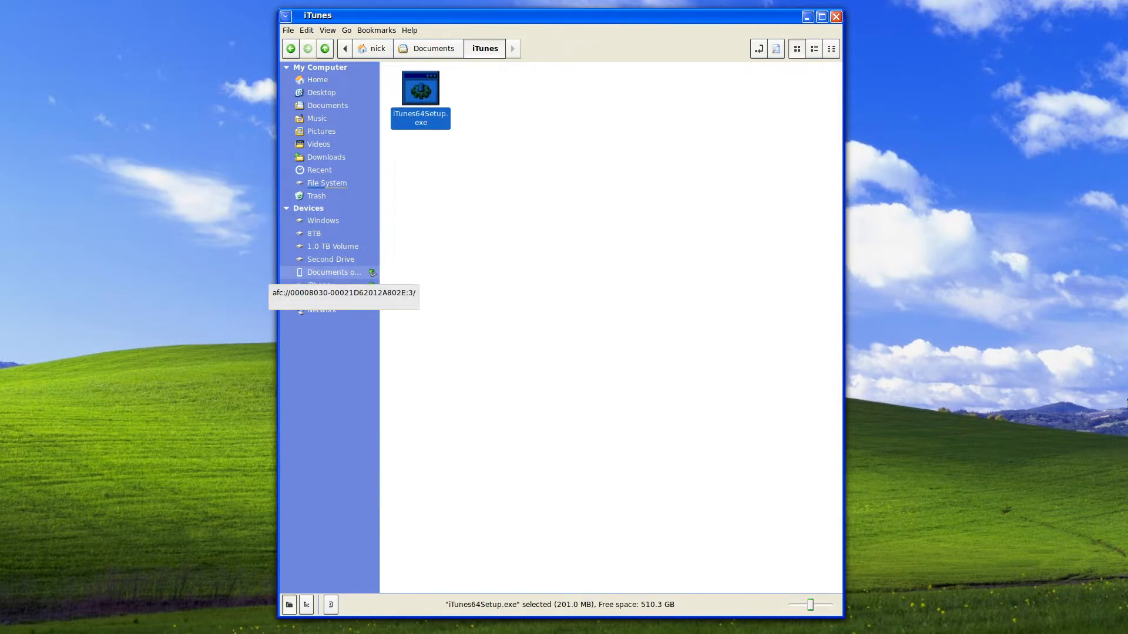
Step: Launch iTunes and decline making it the default audio player, never asking again
{"action": "double_click", "coordinate": [421, 88]}
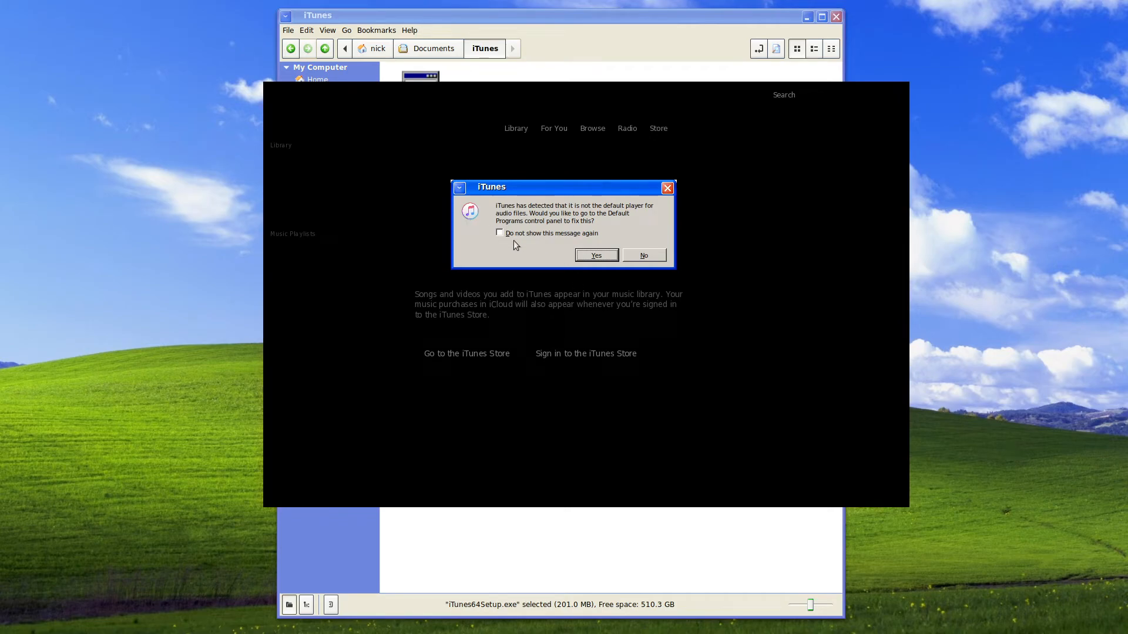
{"action": "left_click", "coordinate": [499, 232]}
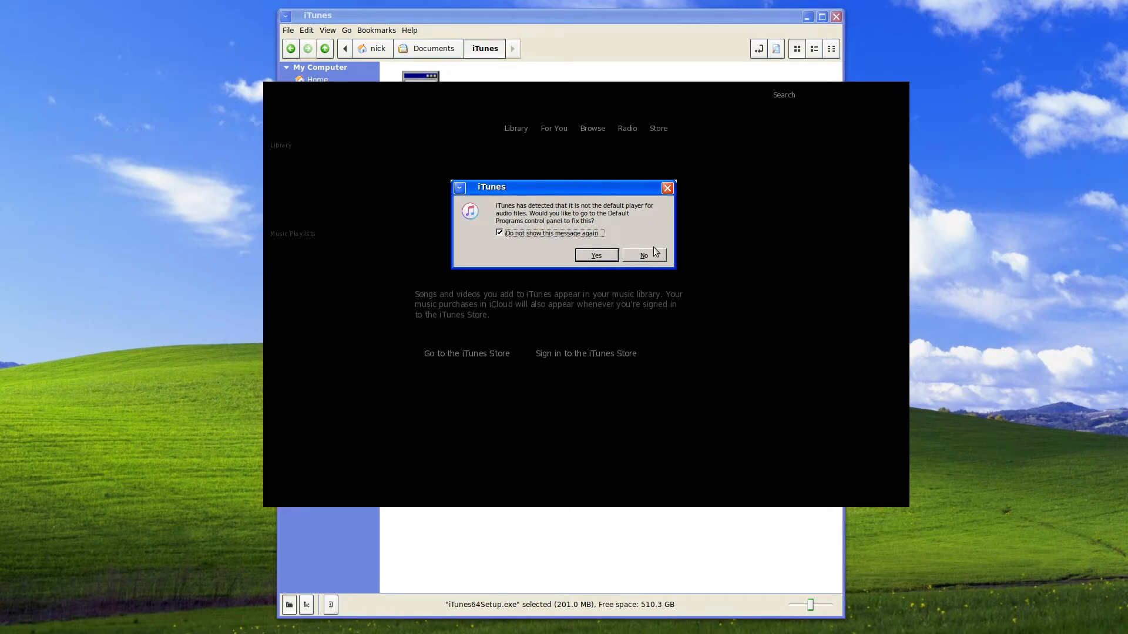
{"action": "left_click", "coordinate": [643, 255]}
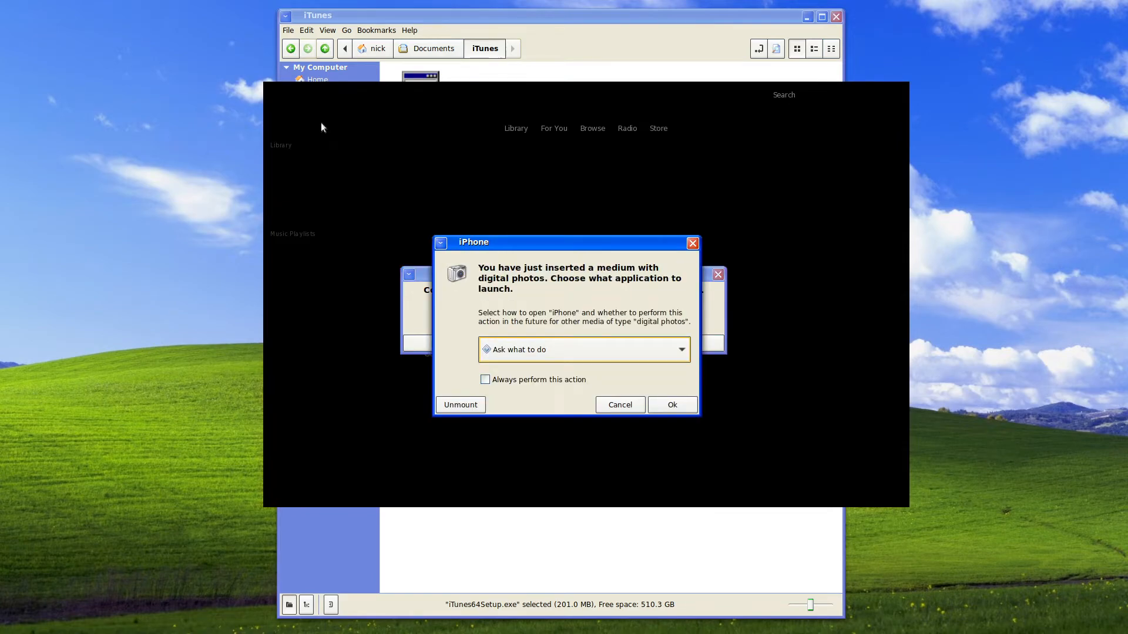
{"action": "mouse_move", "coordinate": [560, 393]}
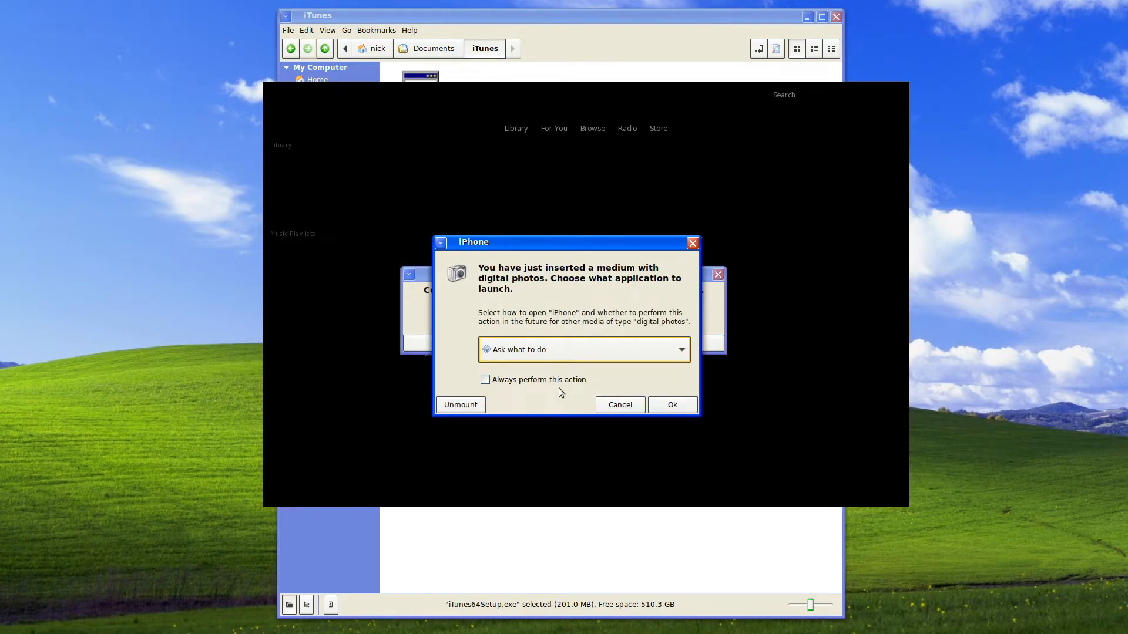
Step: Set the iPhone photo prompt to Do Nothing and dismiss the could-not-display error
{"action": "left_click", "coordinate": [582, 350]}
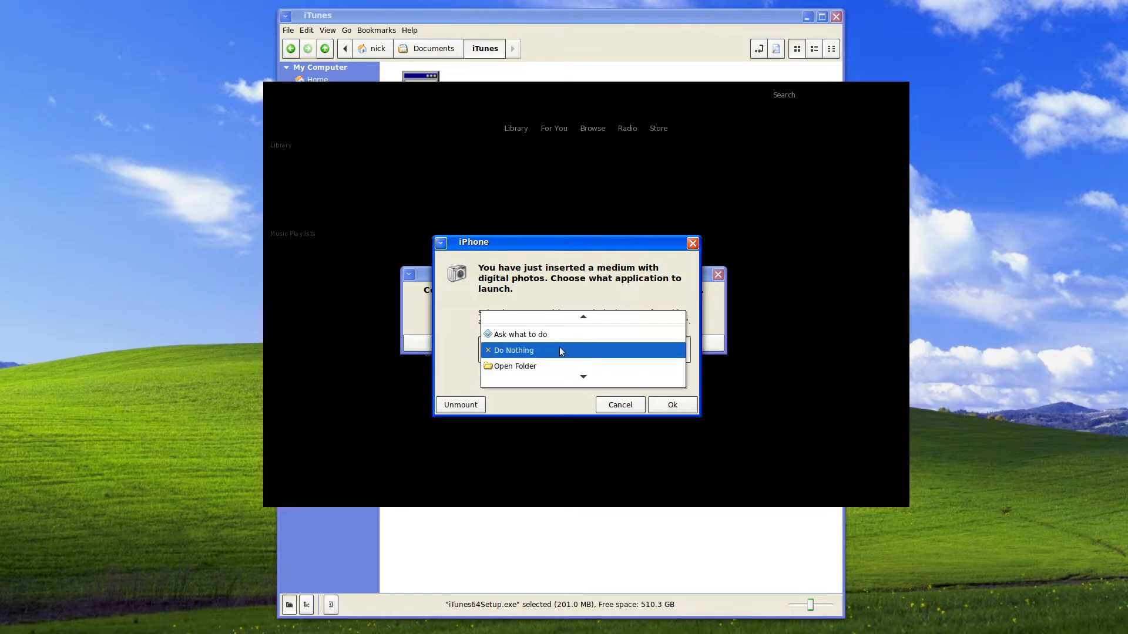
{"action": "left_click", "coordinate": [672, 404]}
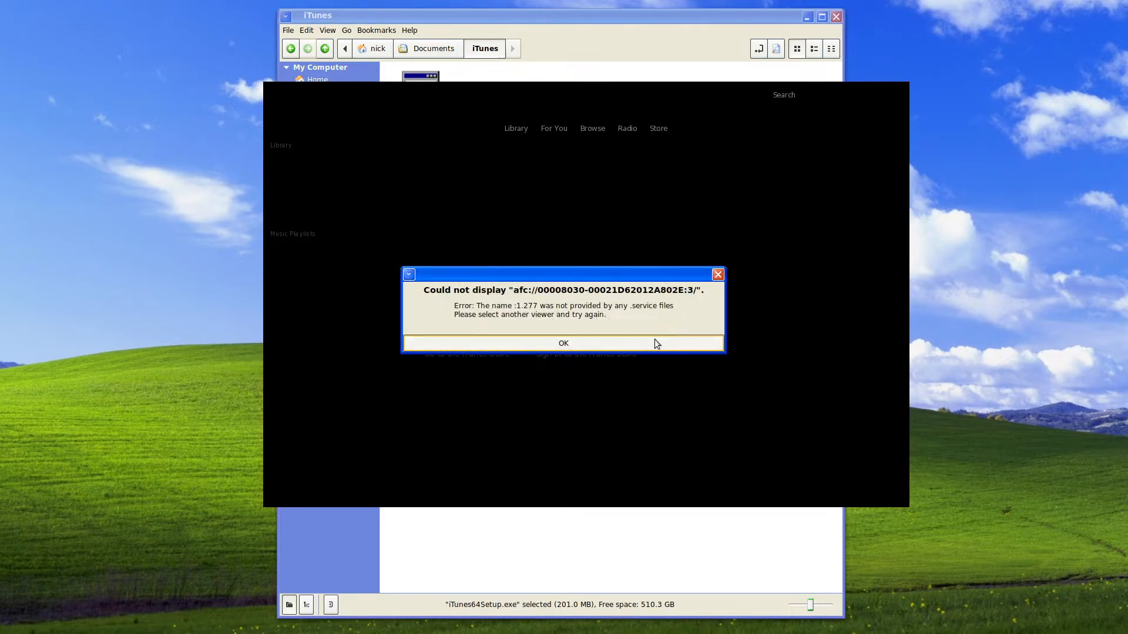
{"action": "left_click", "coordinate": [563, 343]}
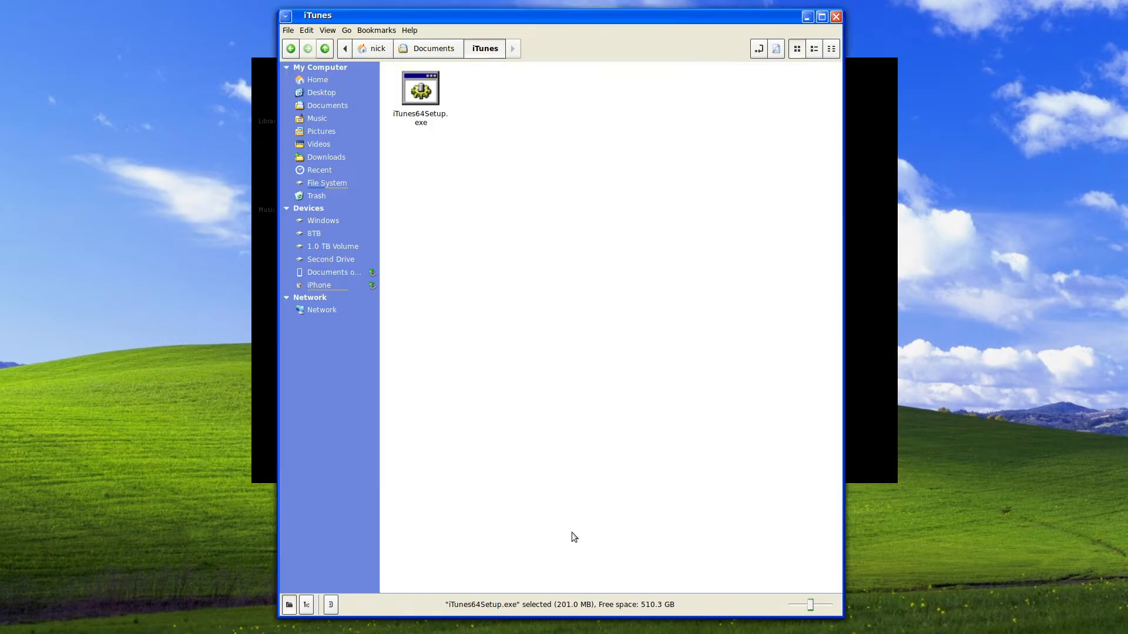
Step: Open the iPhone's DCIM folder in the file manager and dismiss the connection error
{"action": "left_click", "coordinate": [318, 284]}
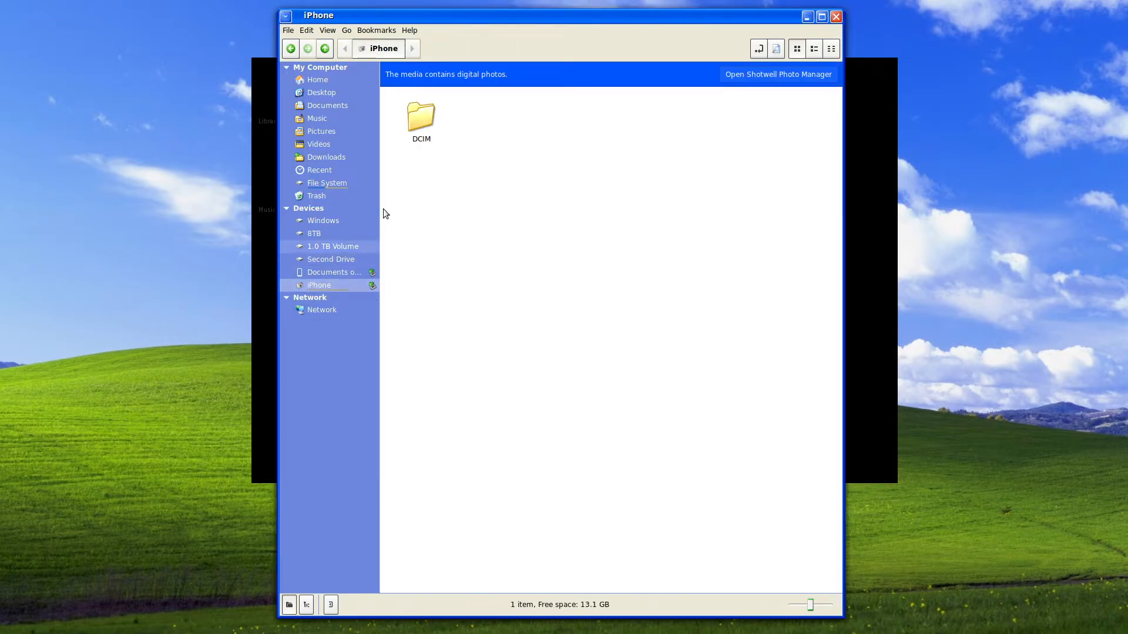
{"action": "double_click", "coordinate": [421, 116]}
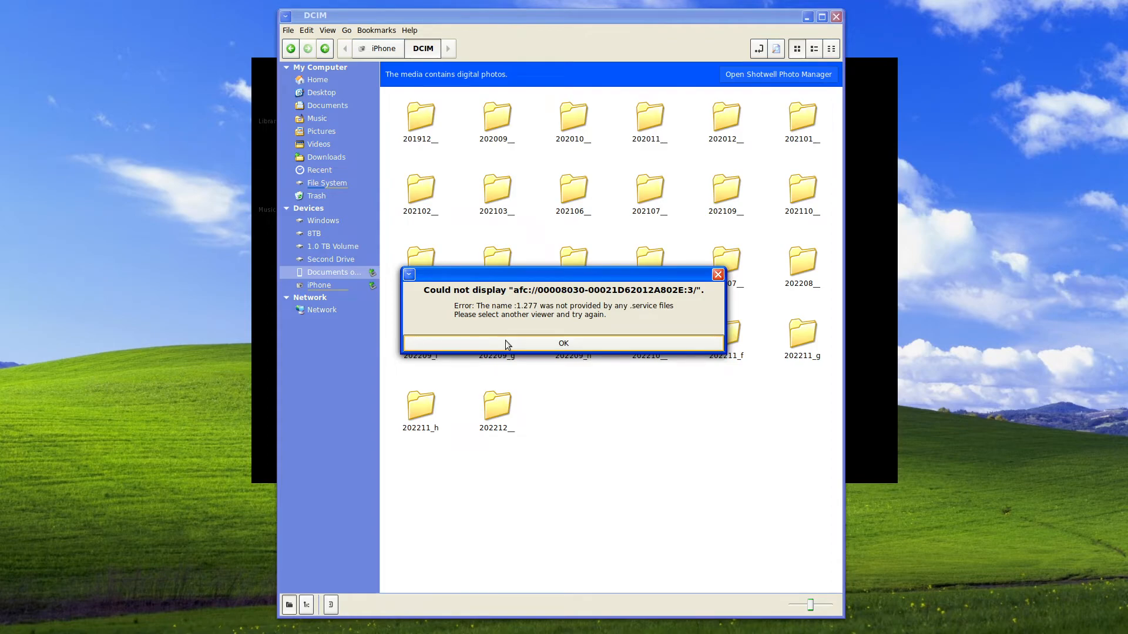
{"action": "left_click", "coordinate": [563, 342]}
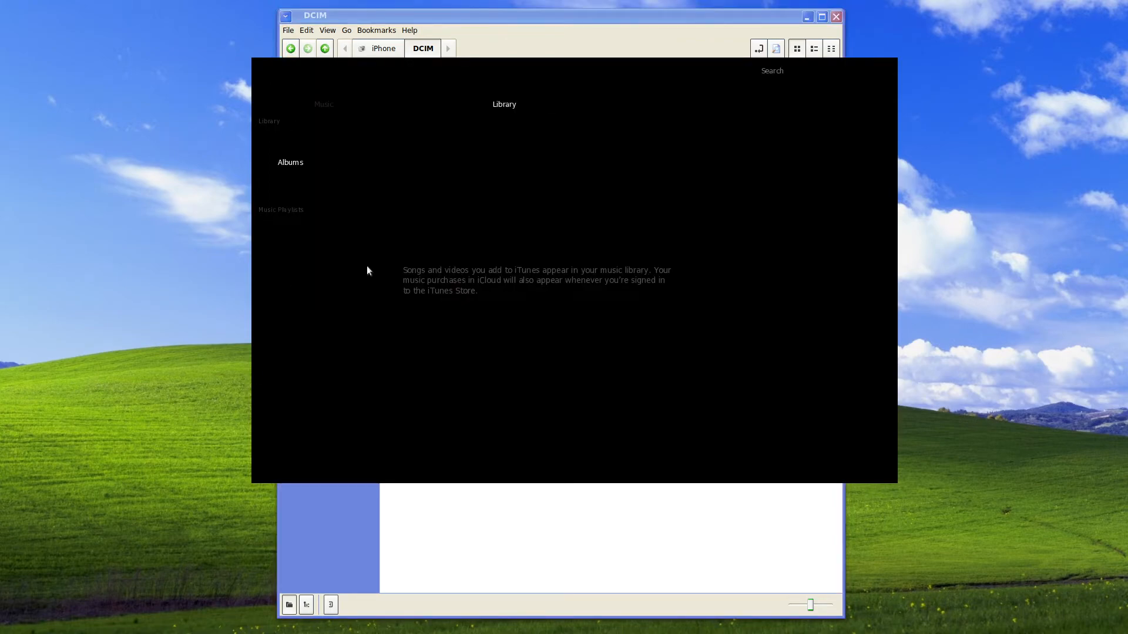
{"action": "mouse_move", "coordinate": [503, 114]}
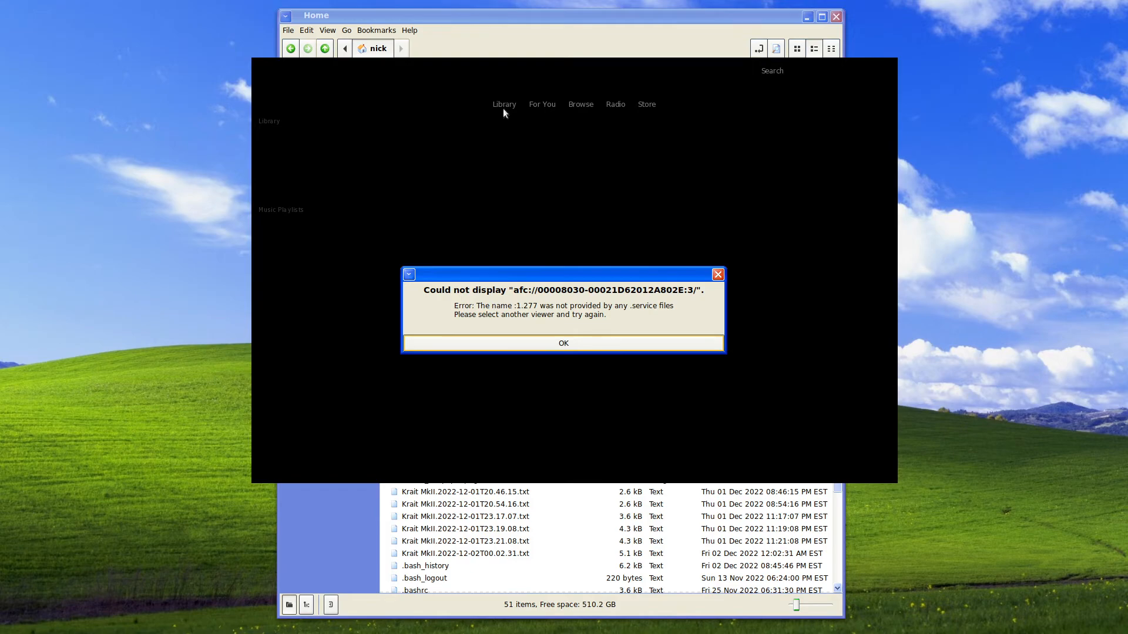
{"action": "mouse_move", "coordinate": [656, 338]}
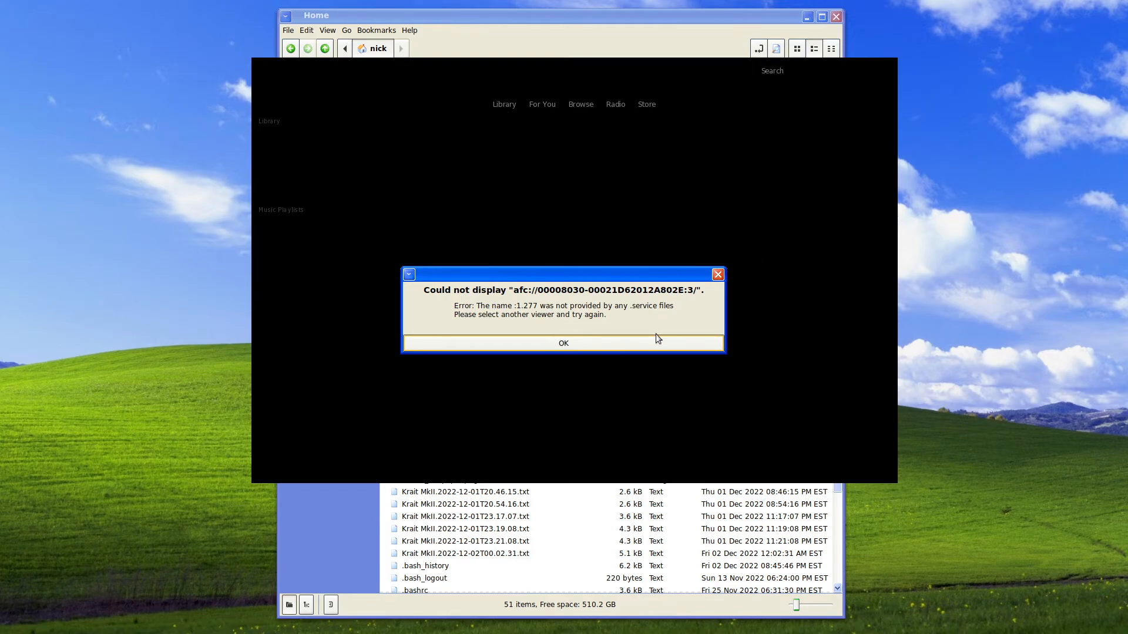
Step: Dismiss the 'Could not display afc://…' error over iTunes' empty Songs library
{"action": "left_click", "coordinate": [562, 342]}
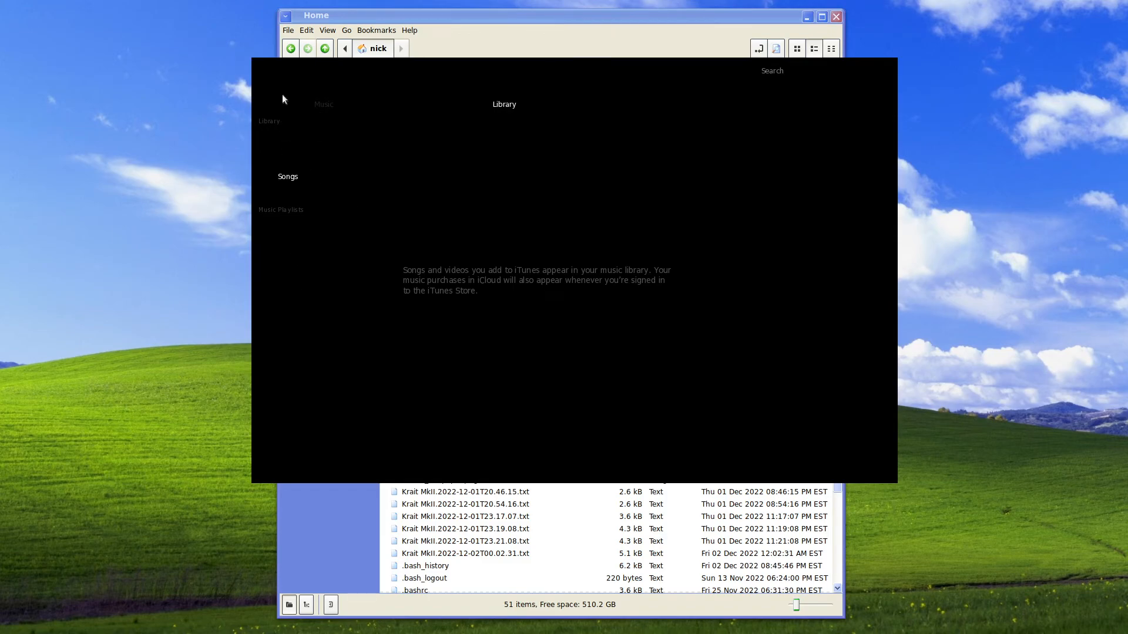
{"action": "mouse_move", "coordinate": [271, 73]}
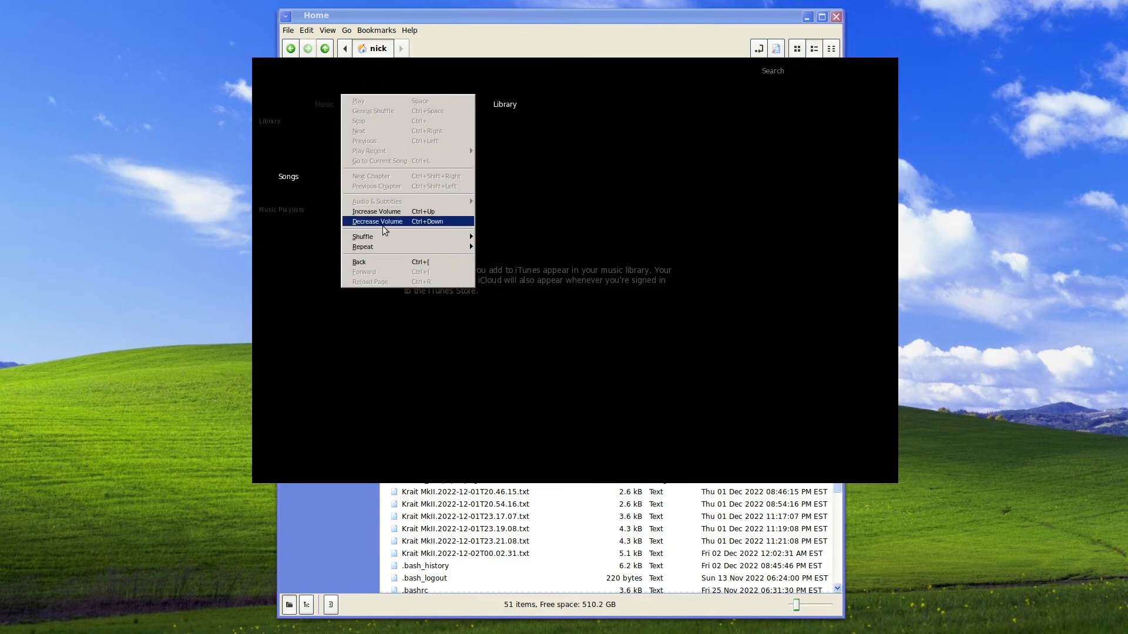
Step: Browse File > Devices to find sync and backup greyed out, then dismiss the afc error
{"action": "left_click", "coordinate": [306, 30]}
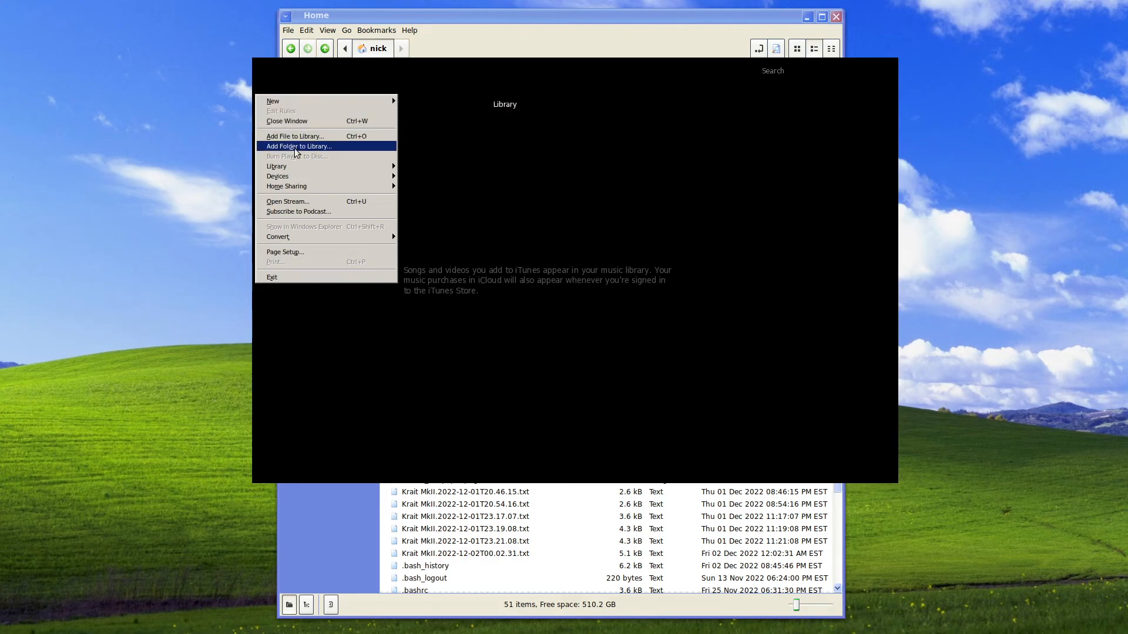
{"action": "mouse_move", "coordinate": [313, 212]}
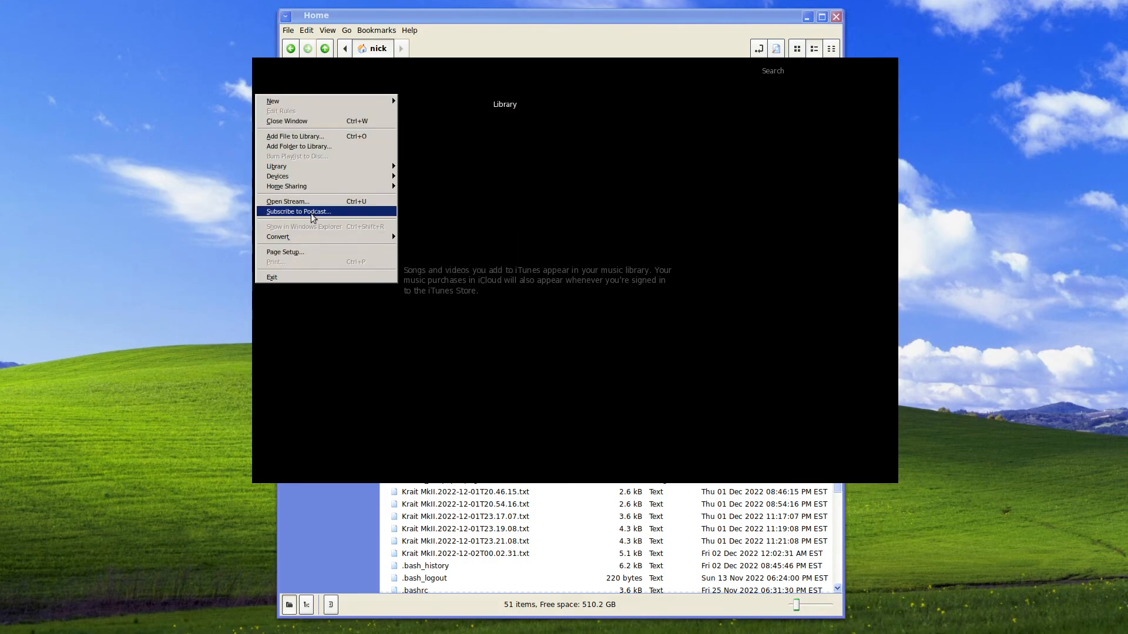
{"action": "mouse_move", "coordinate": [277, 176]}
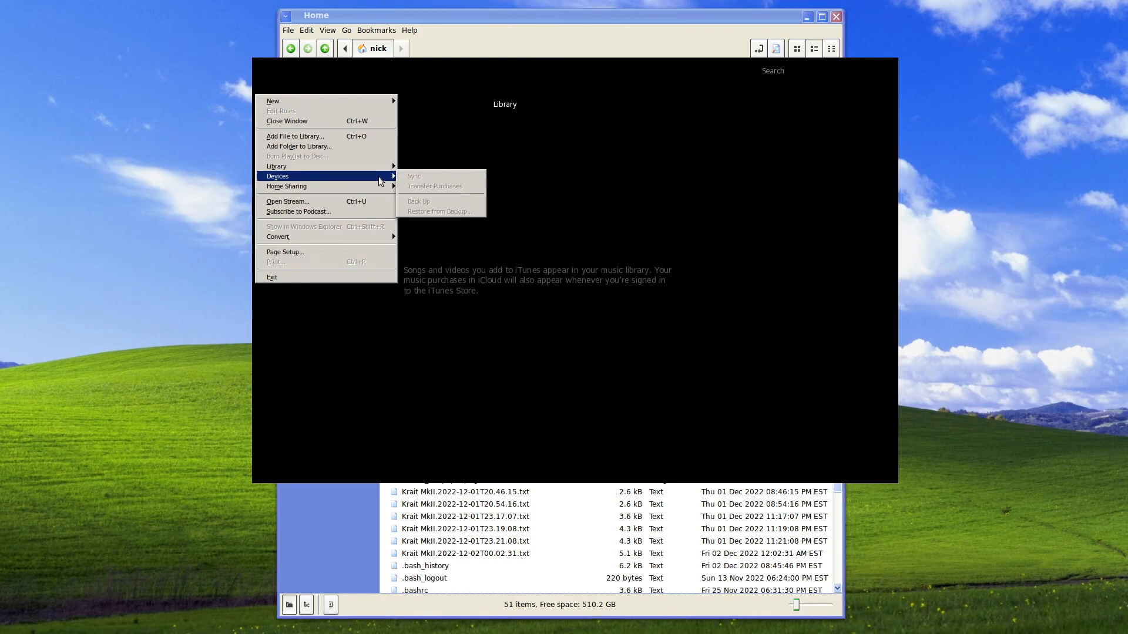
{"action": "left_click", "coordinate": [413, 177]}
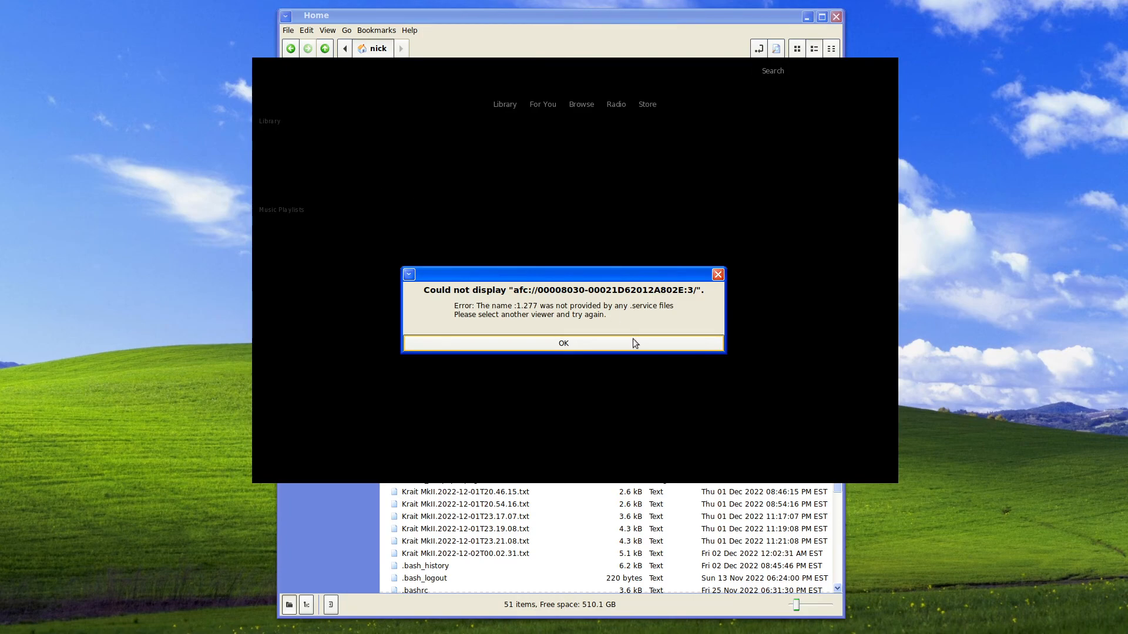
{"action": "left_click", "coordinate": [563, 343]}
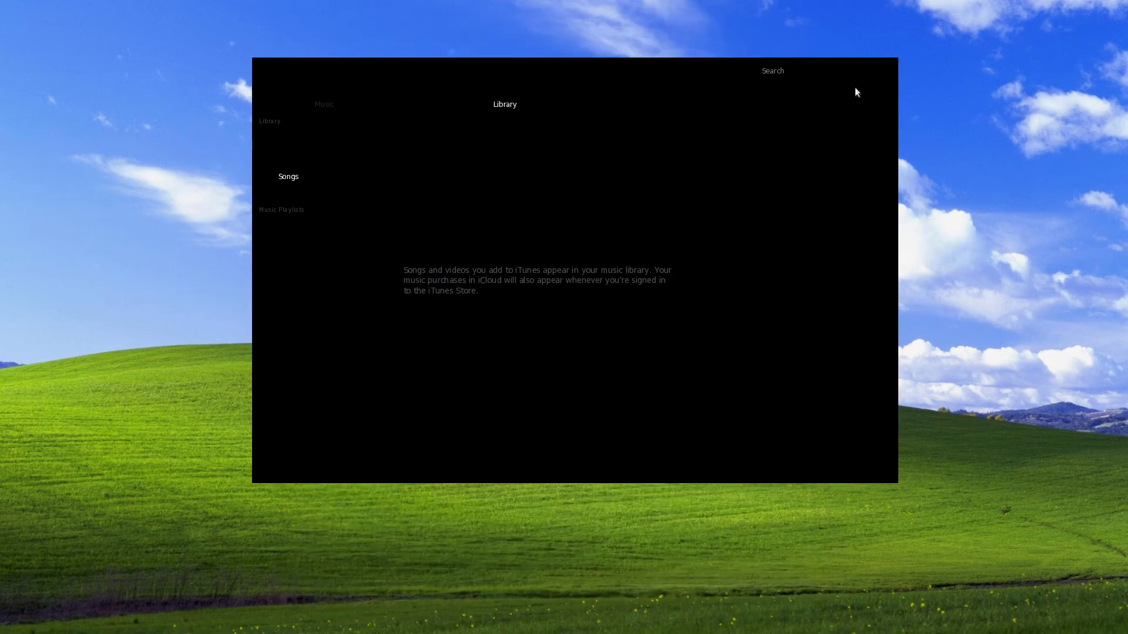
{"action": "mouse_move", "coordinate": [564, 206]}
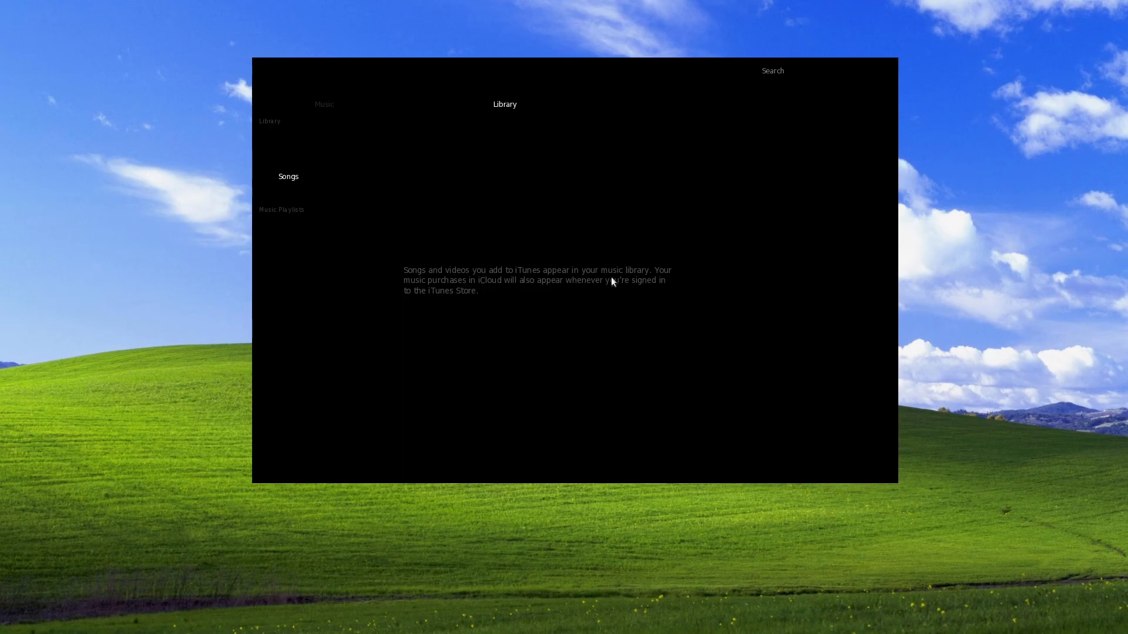
{"action": "mouse_move", "coordinate": [617, 270]}
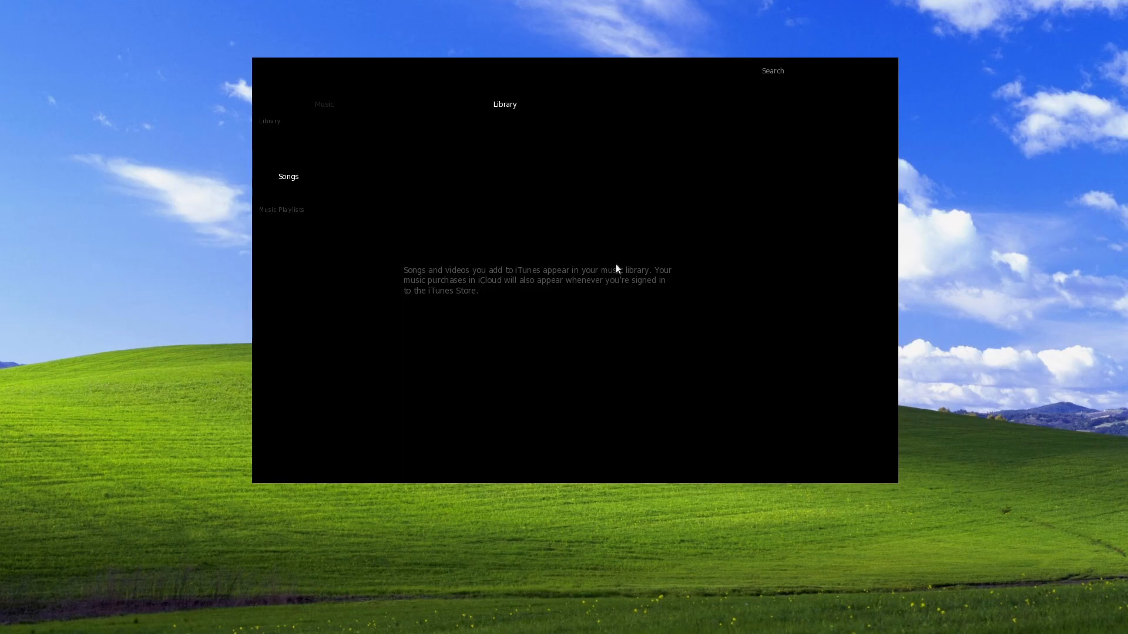